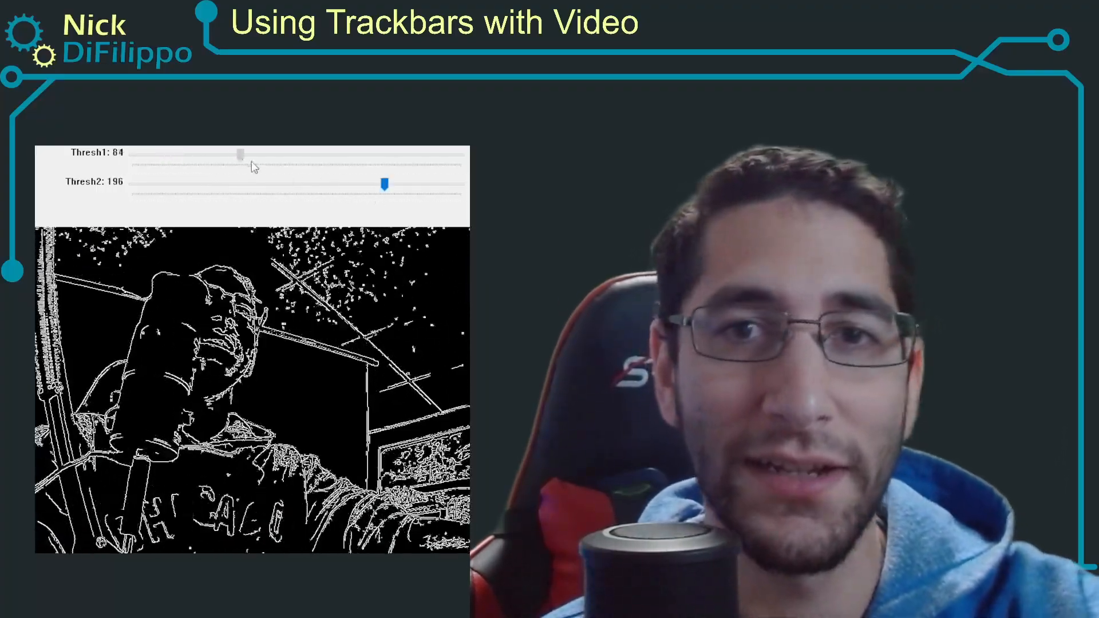
- Drag the Thresh1 slider up from 84 to about 162 to cut noisy edges in the live Canny view
{"action": "left_click_drag", "start_coordinate": [238, 155], "coordinate": [340, 154]}
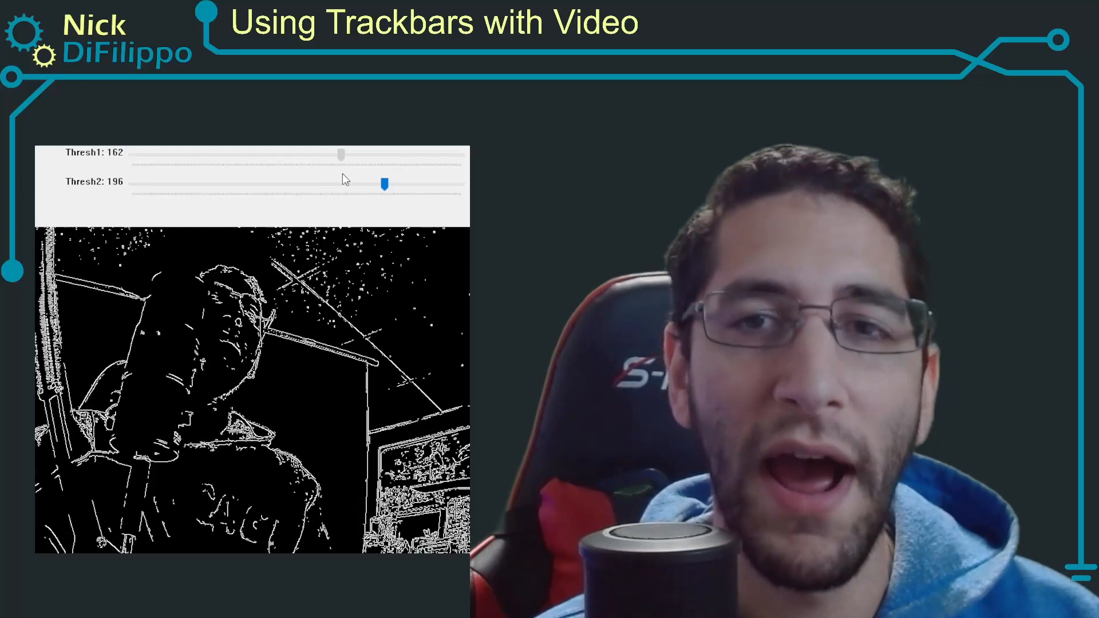
{"action": "left_click_drag", "start_coordinate": [340, 153], "coordinate": [333, 153]}
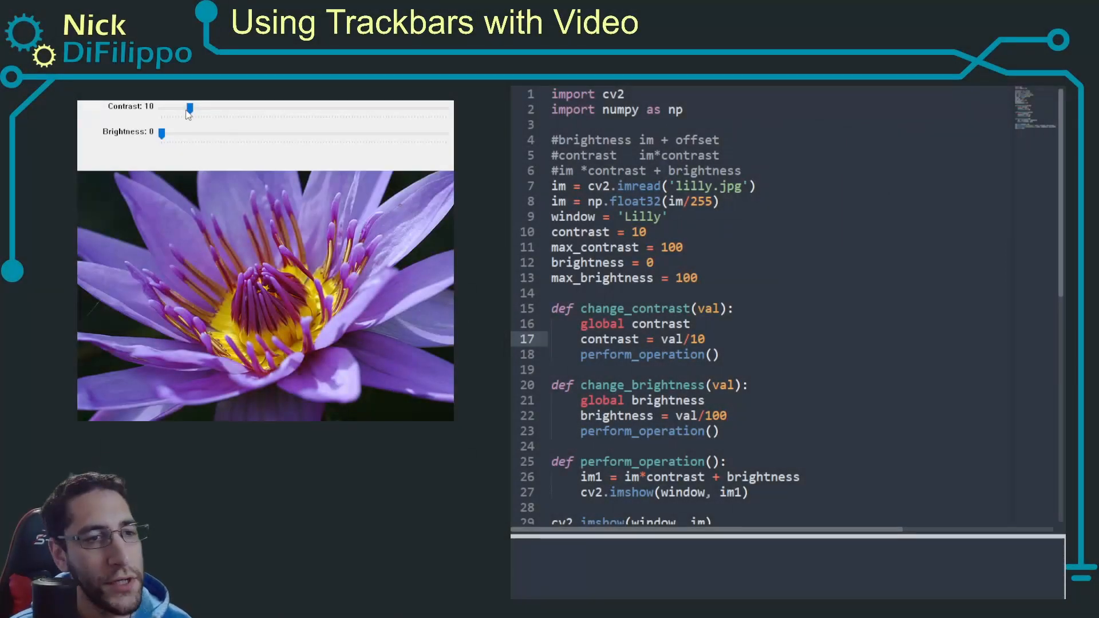
- Raise the lily image's Contrast slider and set its Brightness to 13
{"action": "left_click_drag", "start_coordinate": [187, 107], "coordinate": [247, 107]}
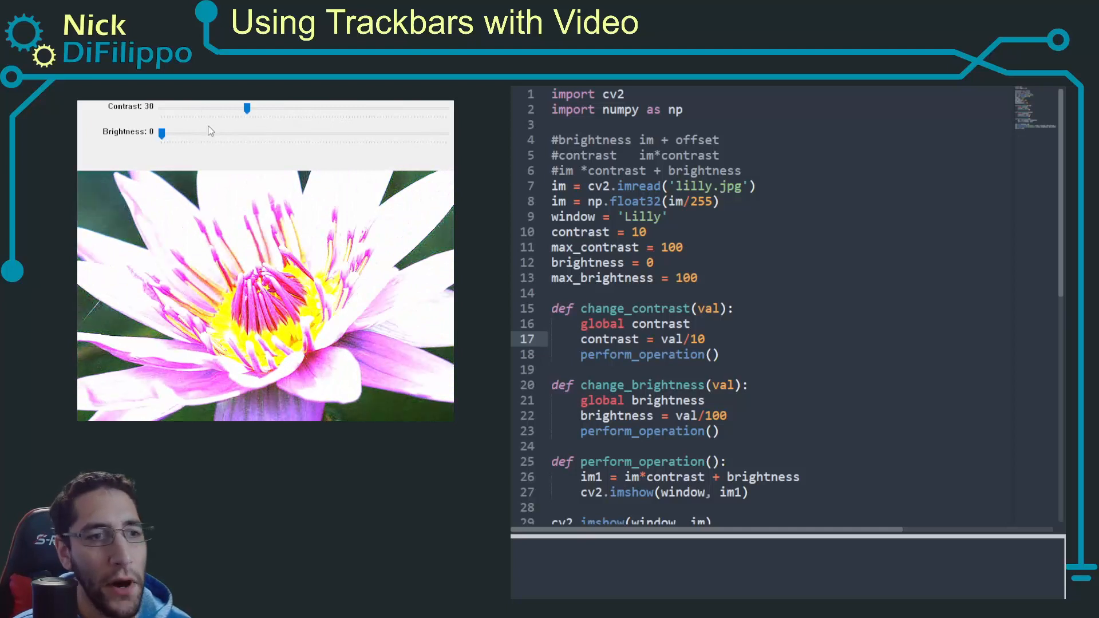
{"action": "left_click_drag", "start_coordinate": [160, 133], "coordinate": [198, 133]}
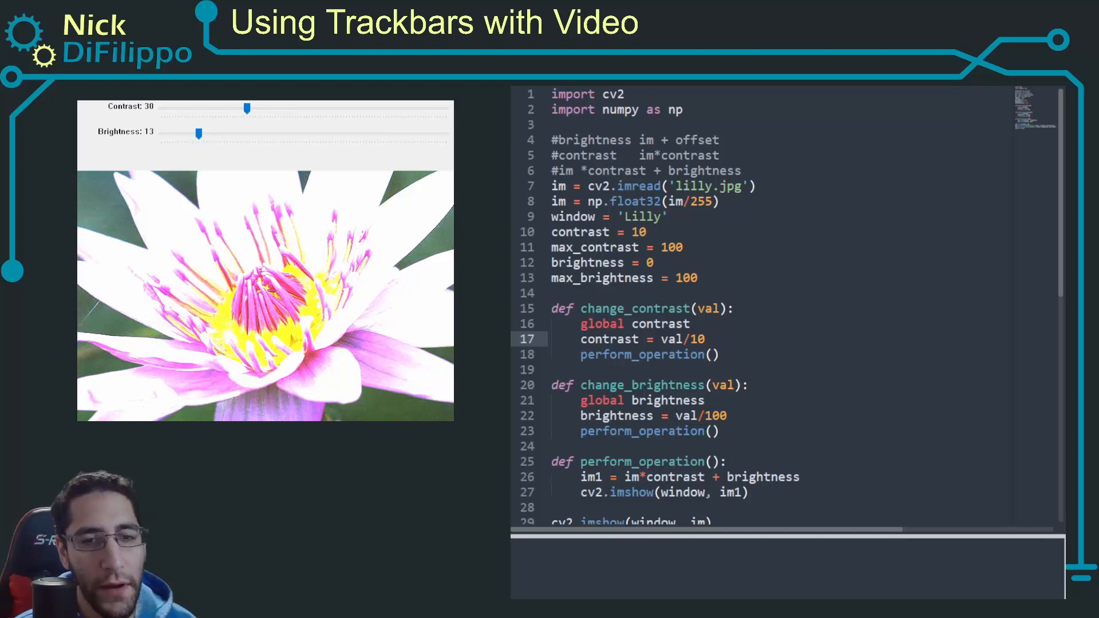
{"action": "scroll", "scroll_direction": "down", "scroll_amount": 3}
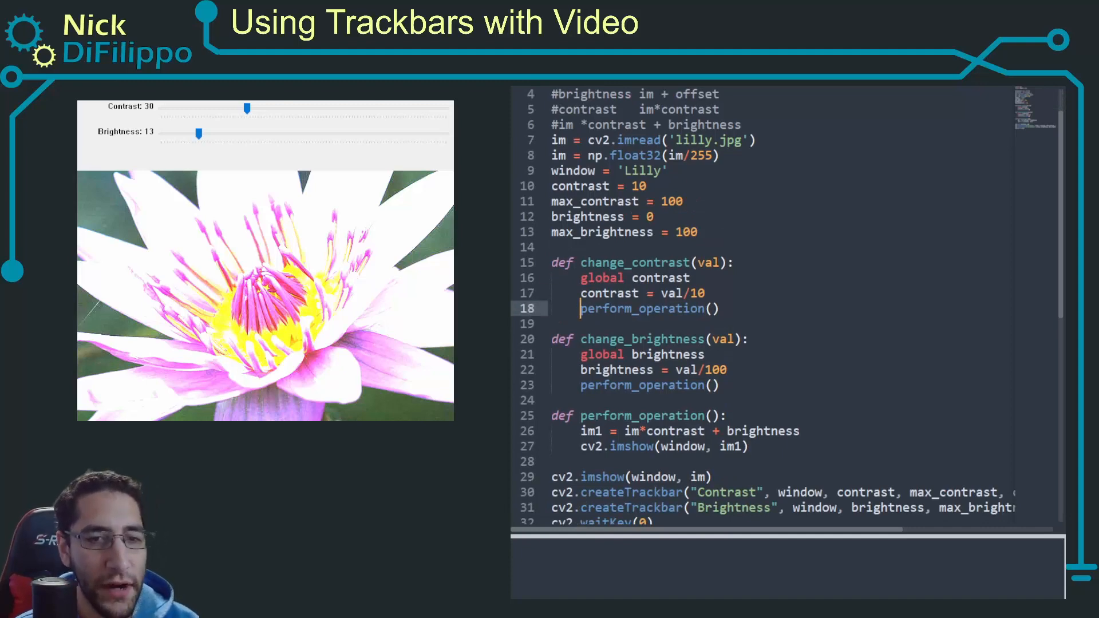
- Push the Contrast much higher, ease it back slightly, then return to the script editor
{"action": "left_click_drag", "start_coordinate": [247, 107], "coordinate": [333, 108]}
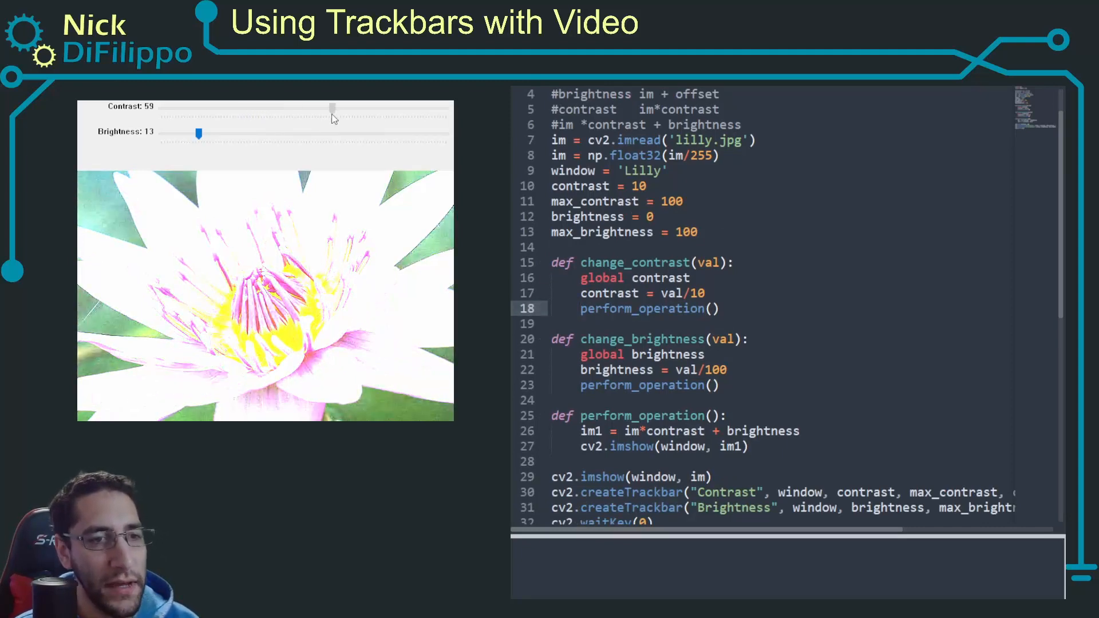
{"action": "left_click_drag", "start_coordinate": [332, 111], "coordinate": [308, 111]}
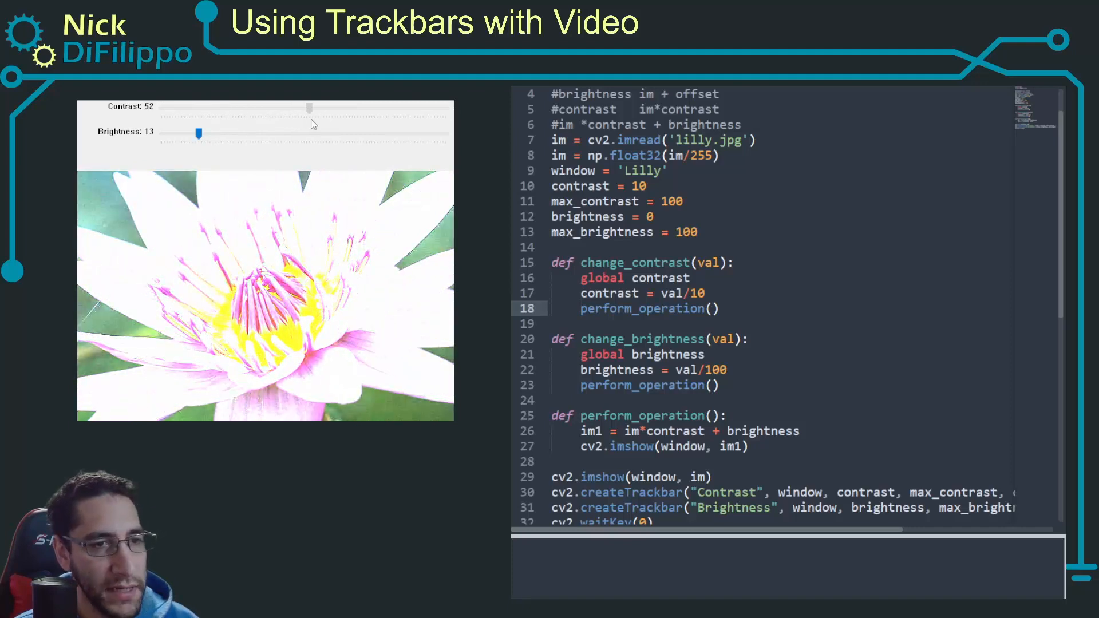
{"action": "left_click_drag", "start_coordinate": [308, 108], "coordinate": [297, 109]}
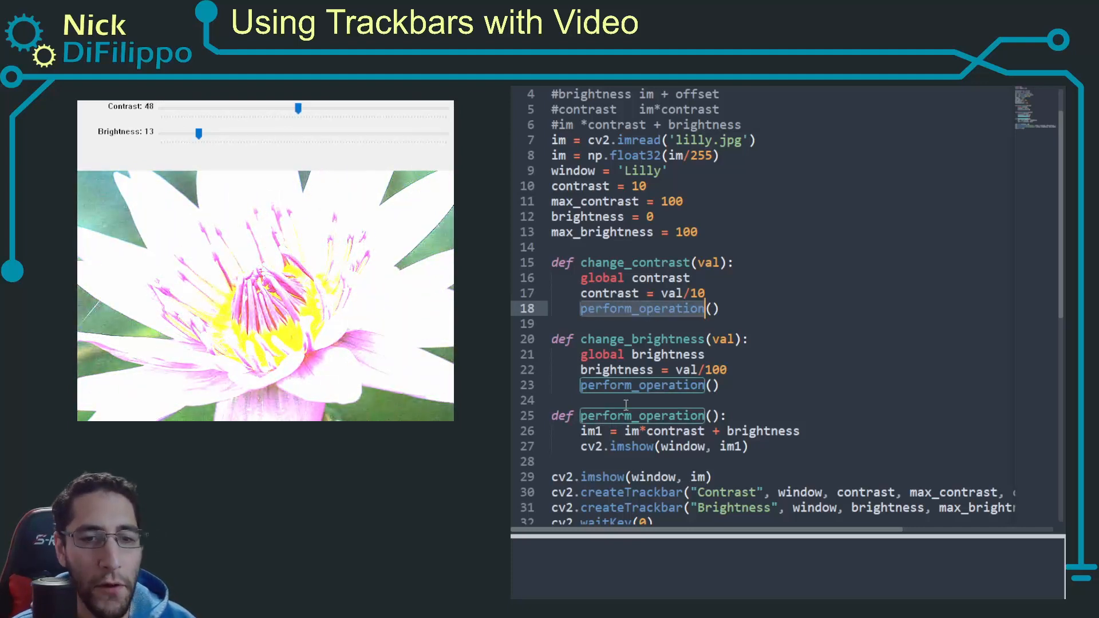
{"action": "left_click", "coordinate": [645, 432]}
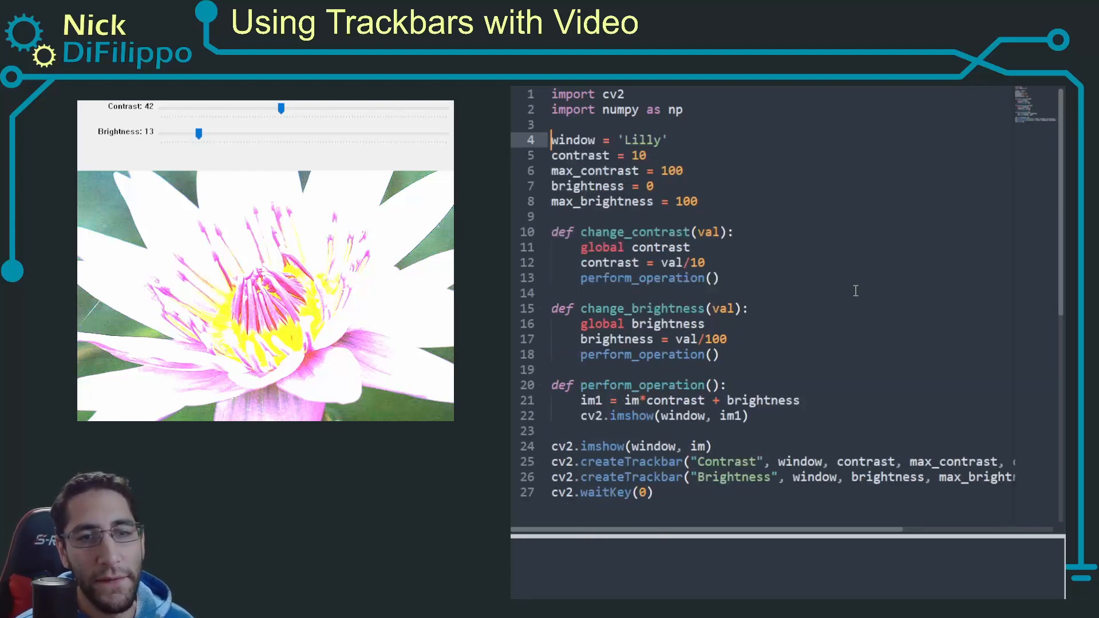
- Add the webcam capture line cap = cv2.VideoCapture(1) after the perform_operation function
{"action": "key", "text": "Enter"}
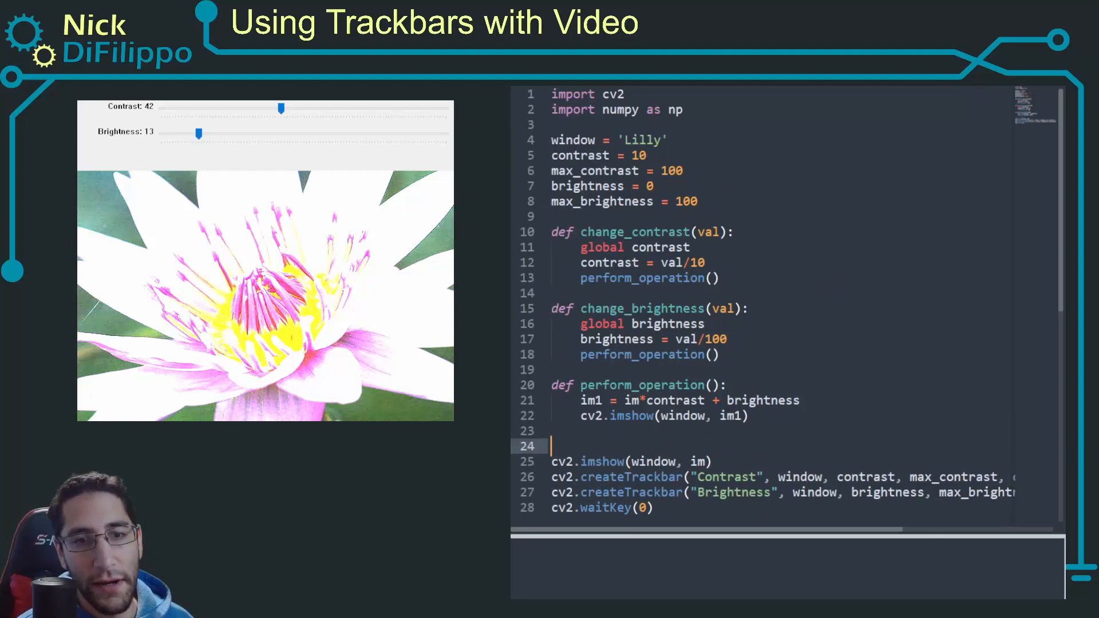
{"action": "type", "text": "cap ="}
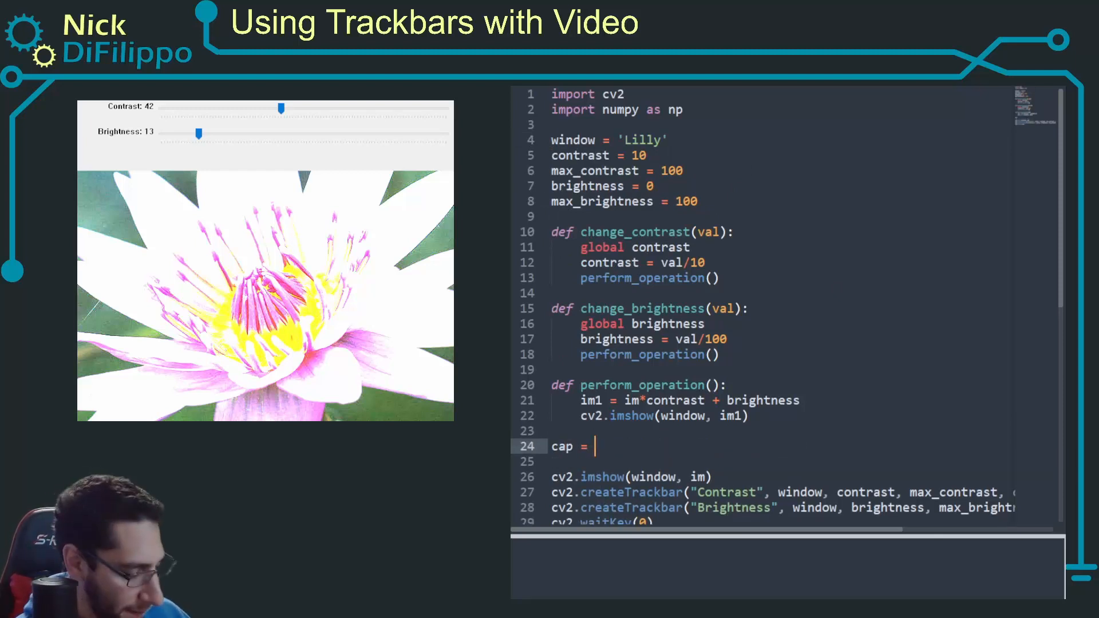
{"action": "type", "text": "cv2."}
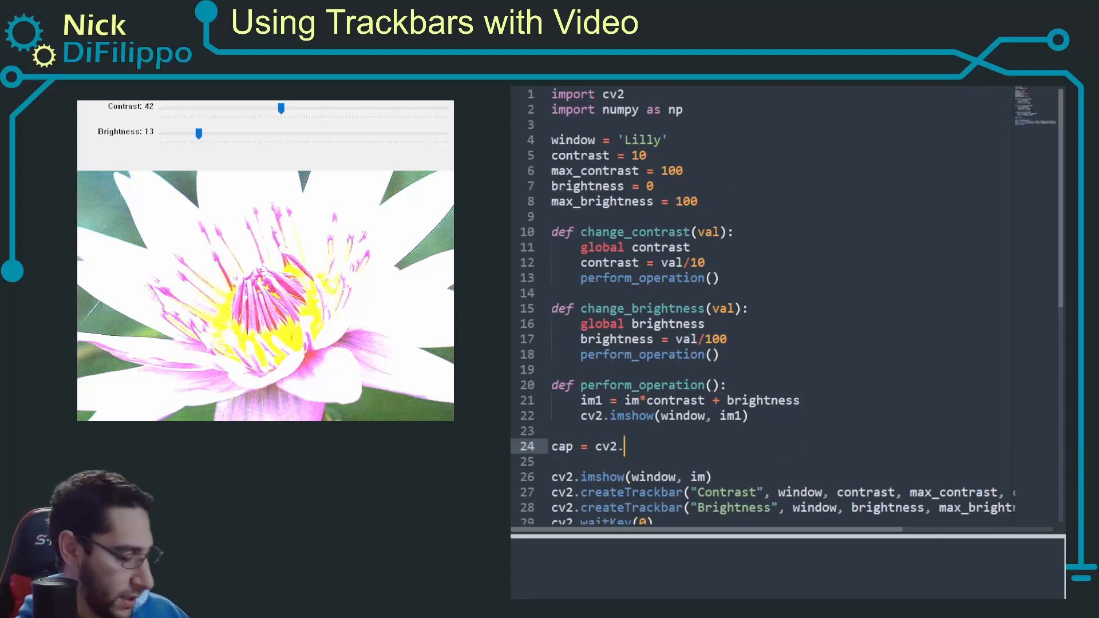
{"action": "type", "text": "VideoCapture()"}
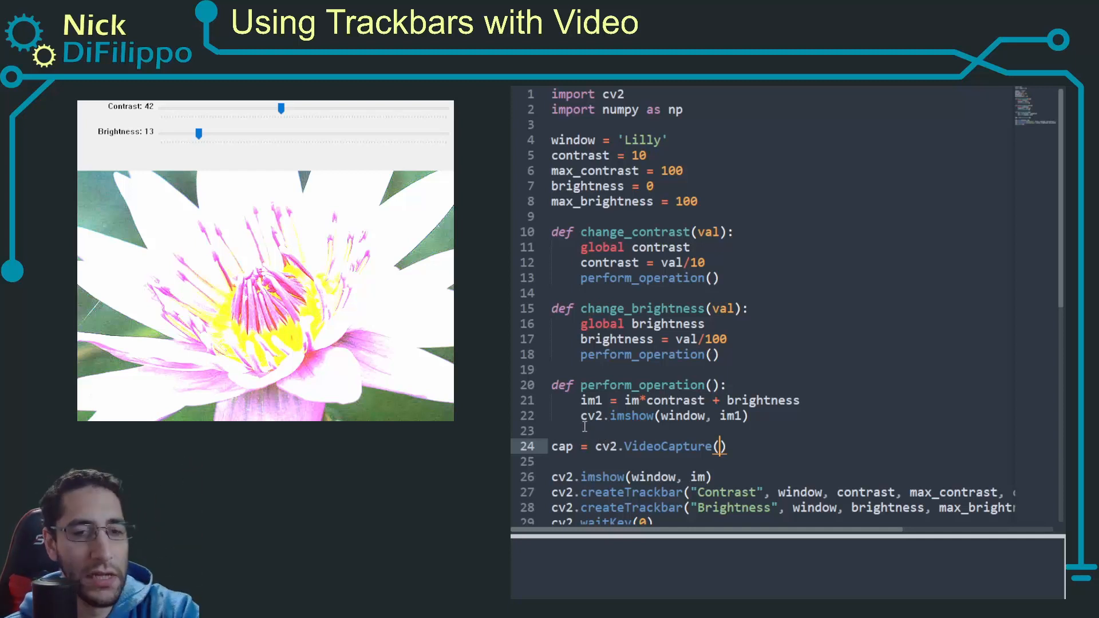
{"action": "type", "text": "1"}
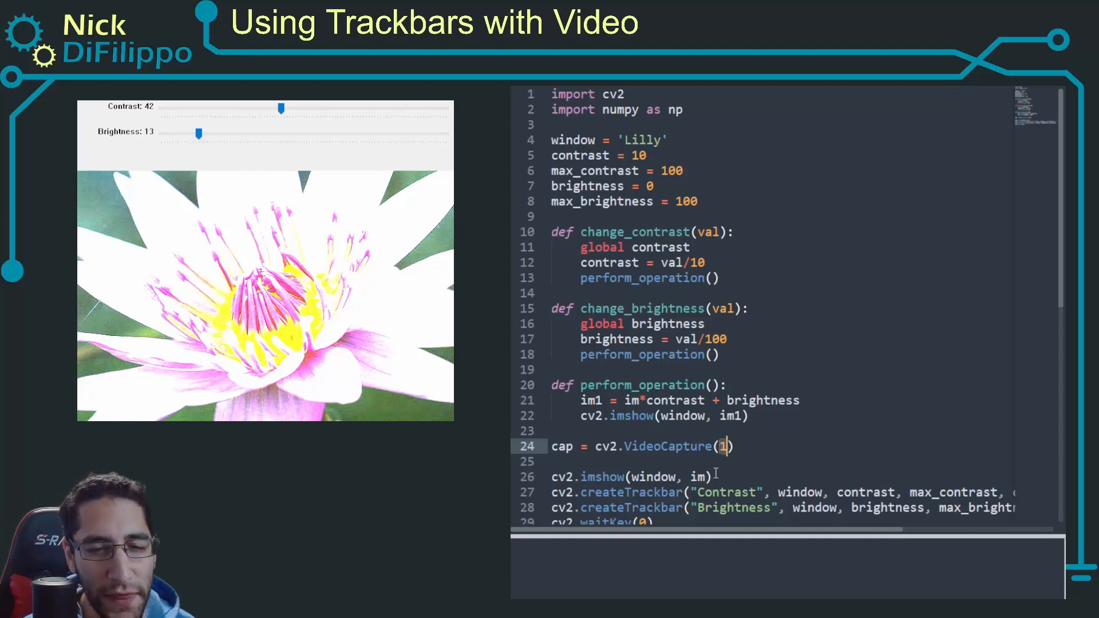
{"action": "mouse_move", "coordinate": [728, 453]}
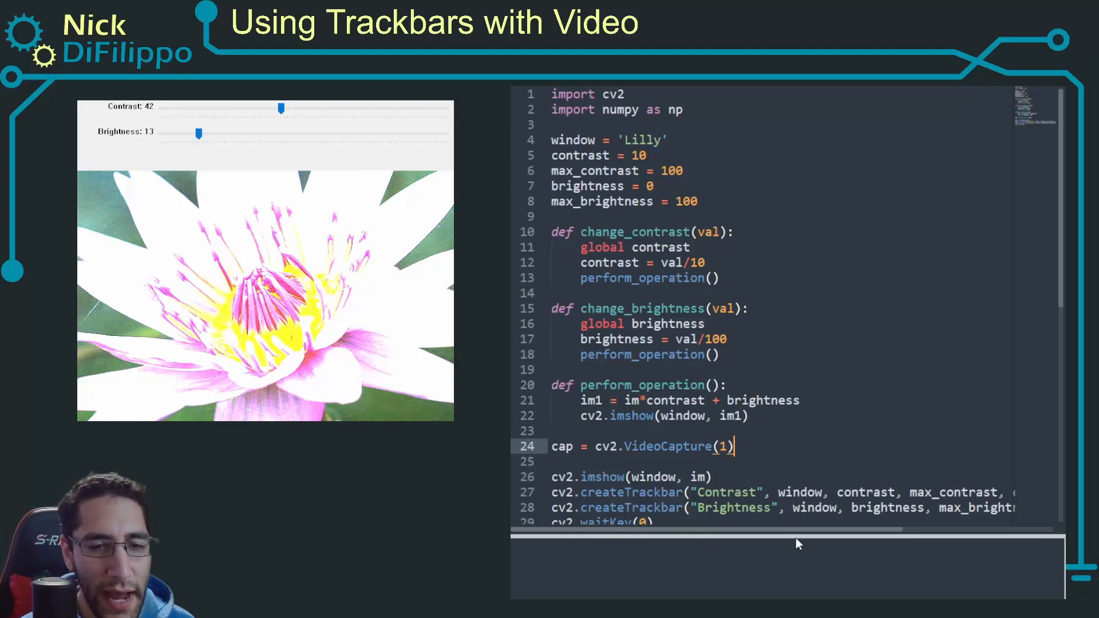
- Start a while True loop that reads each webcam frame with ret, frame = cap.read()
{"action": "scroll", "scroll_direction": "down", "scroll_amount": 3}
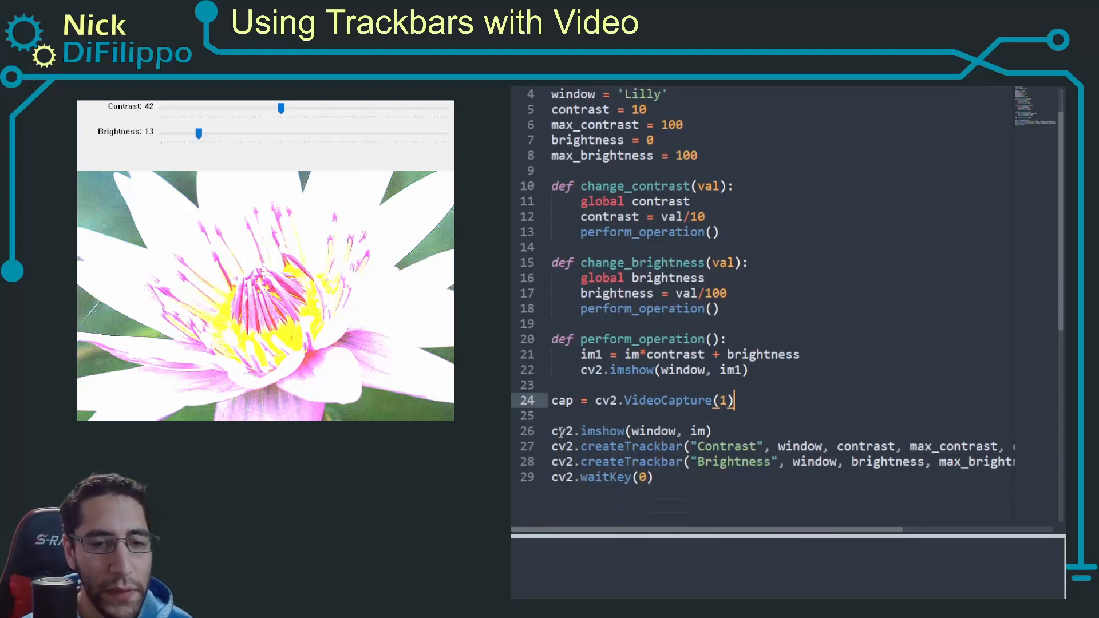
{"action": "type", "text": "#"}
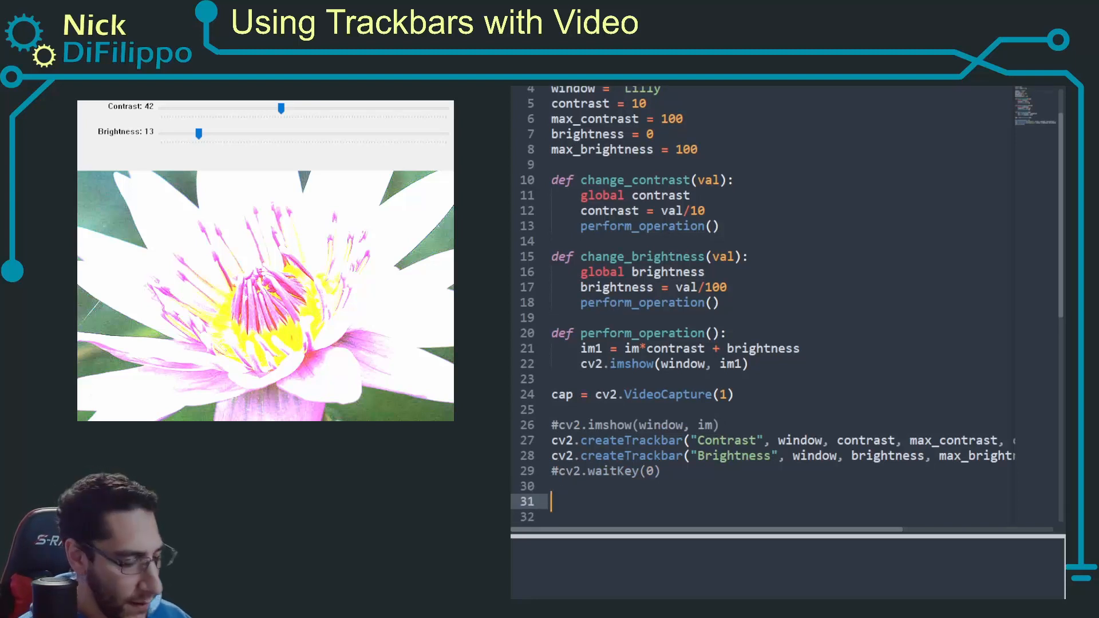
{"action": "type", "text": "while True:"}
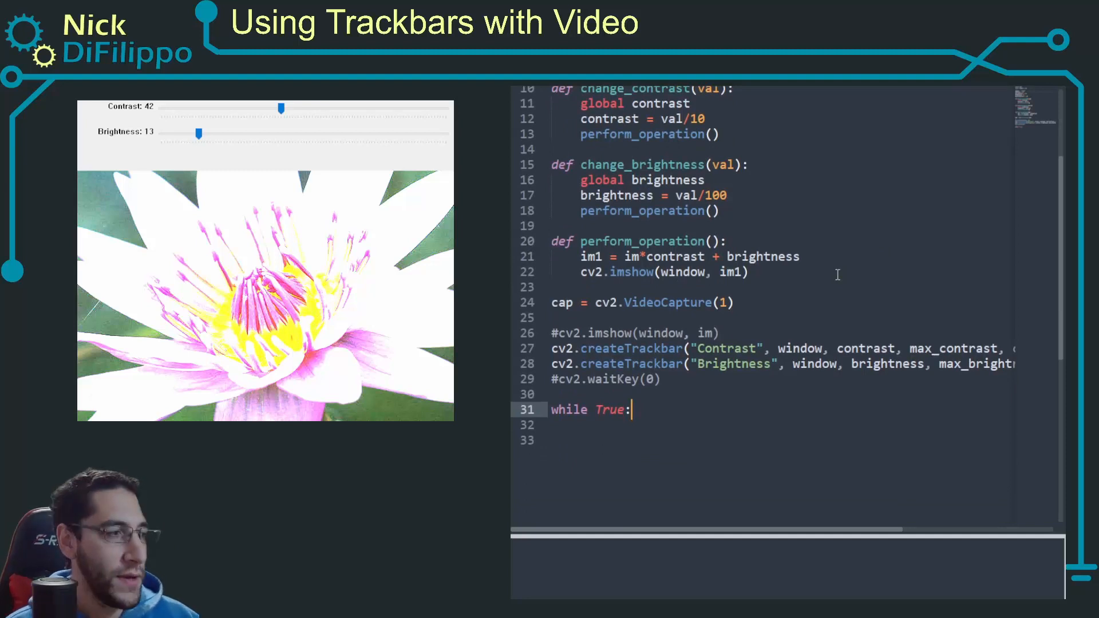
{"action": "type", "text": "ret, frame ="}
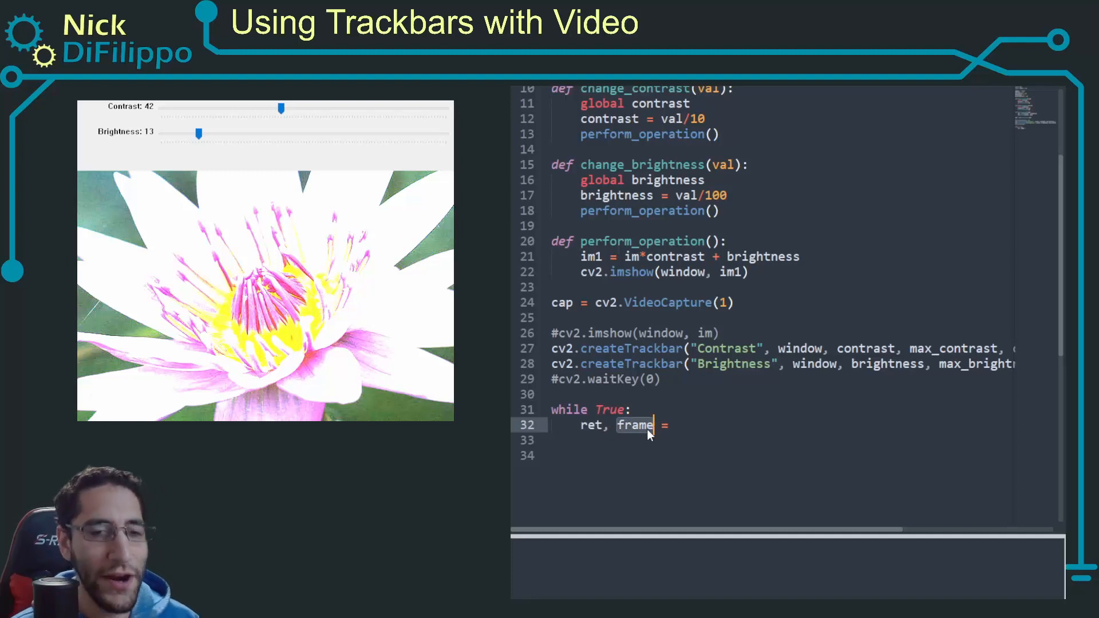
{"action": "type", "text": "cap"}
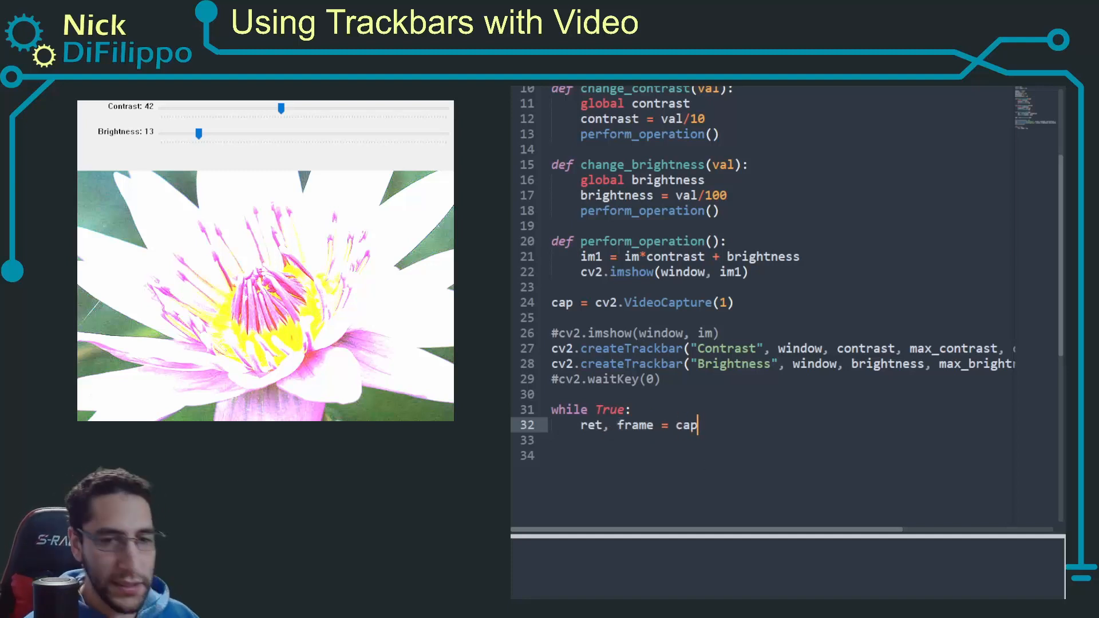
{"action": "type", "text": ".read()"}
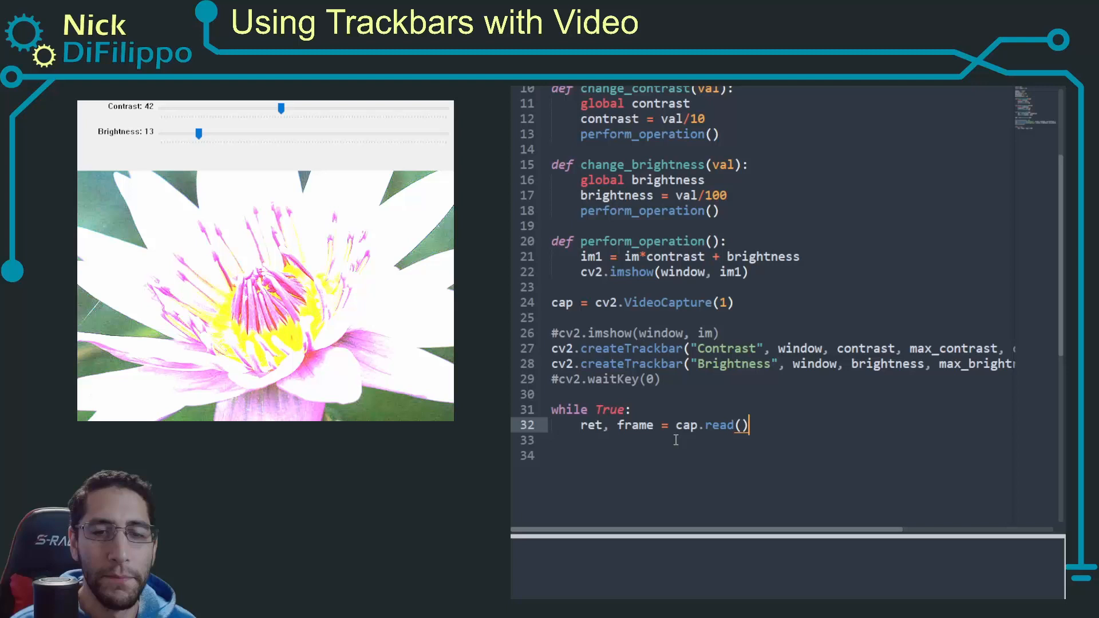
{"action": "double_click", "coordinate": [635, 426]}
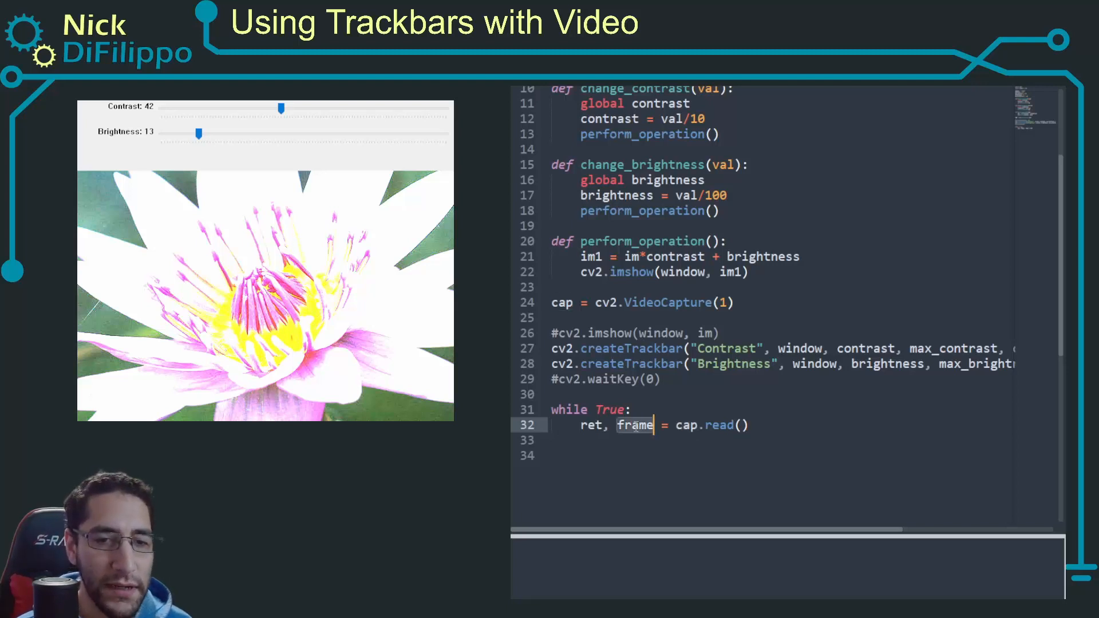
{"action": "type", "text": "cv2.imshow(window, fram"}
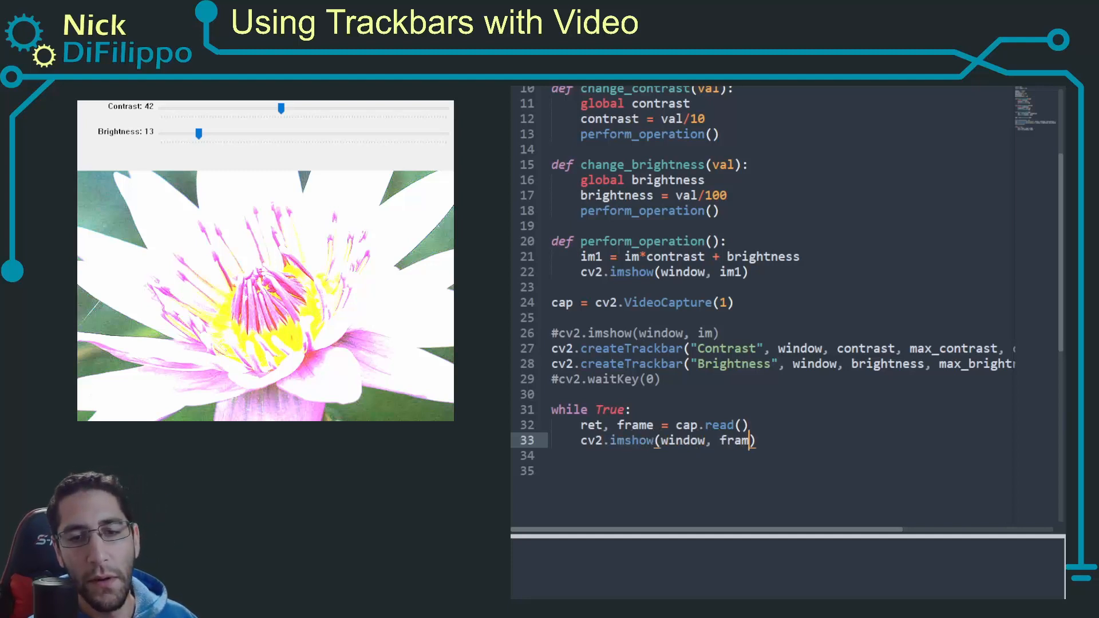
- End the loop when q is pressed using if cv2.waitKey(1) == ord('q'): break
{"action": "type", "text": "if cv"}
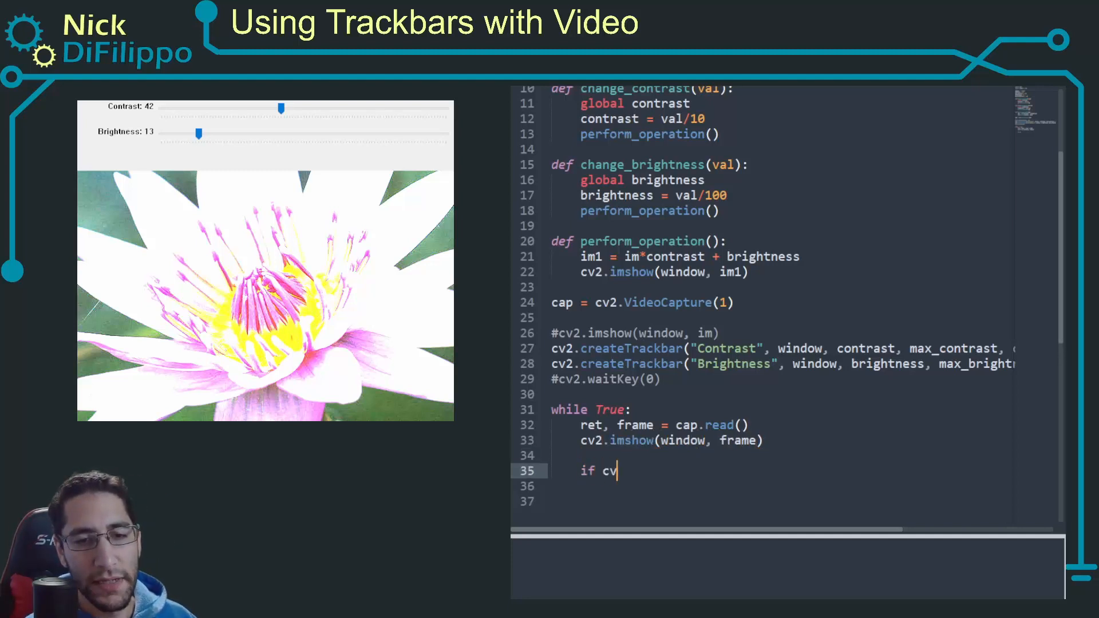
{"action": "type", "text": "2."}
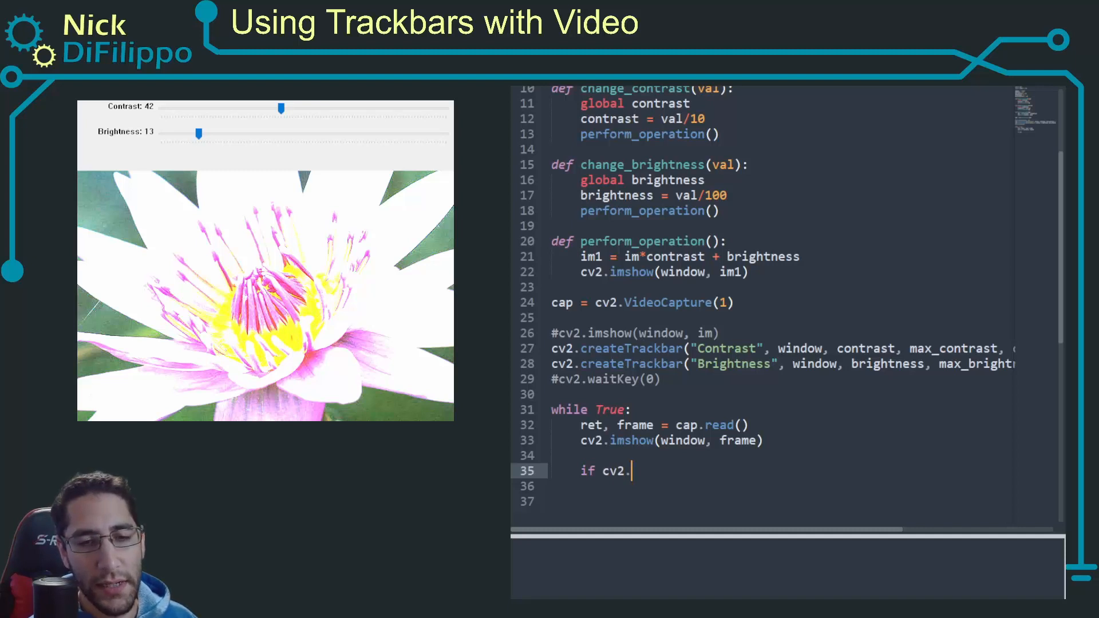
{"action": "type", "text": "waitKey()"}
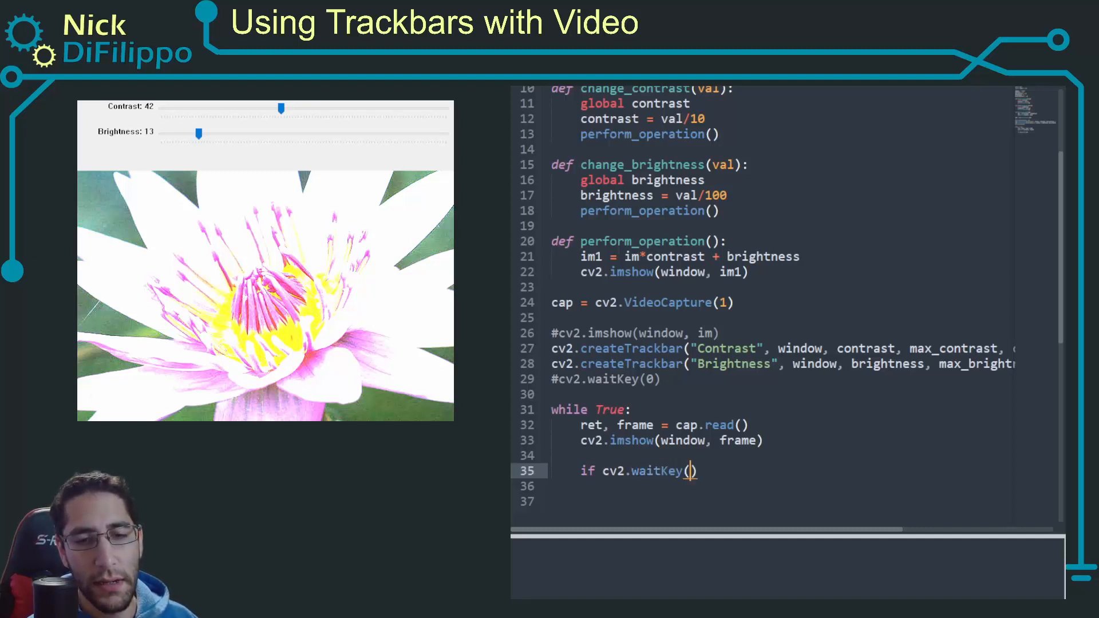
{"action": "type", "text": "1) =="}
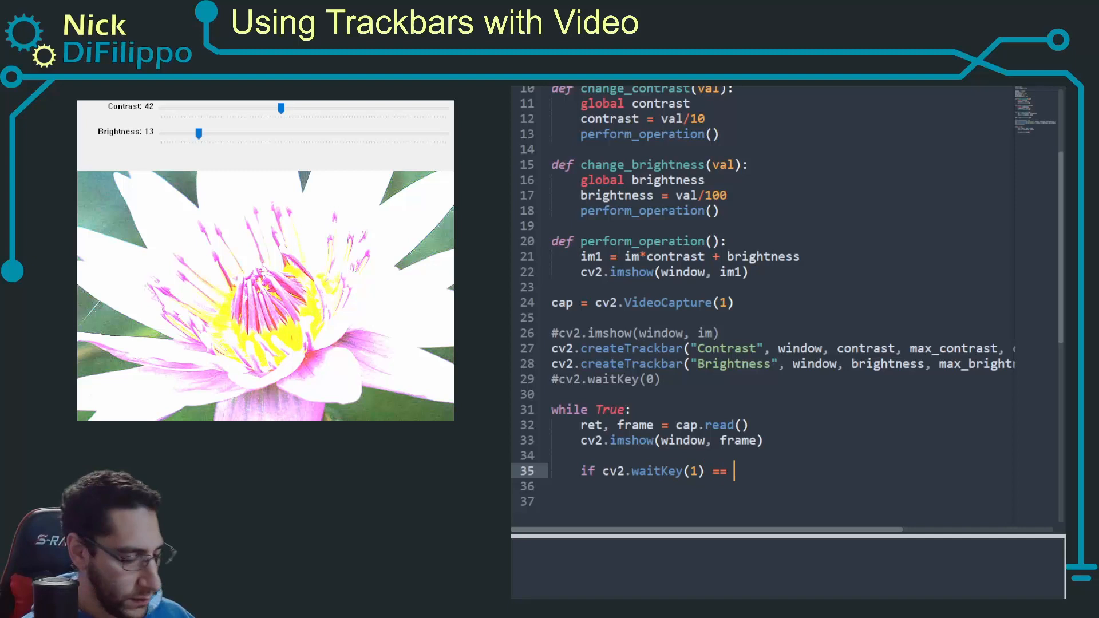
{"action": "type", "text": "ord('q'):"}
{"action": "left_click", "coordinate": [781, 485]}
{"action": "type", "text": "v"}
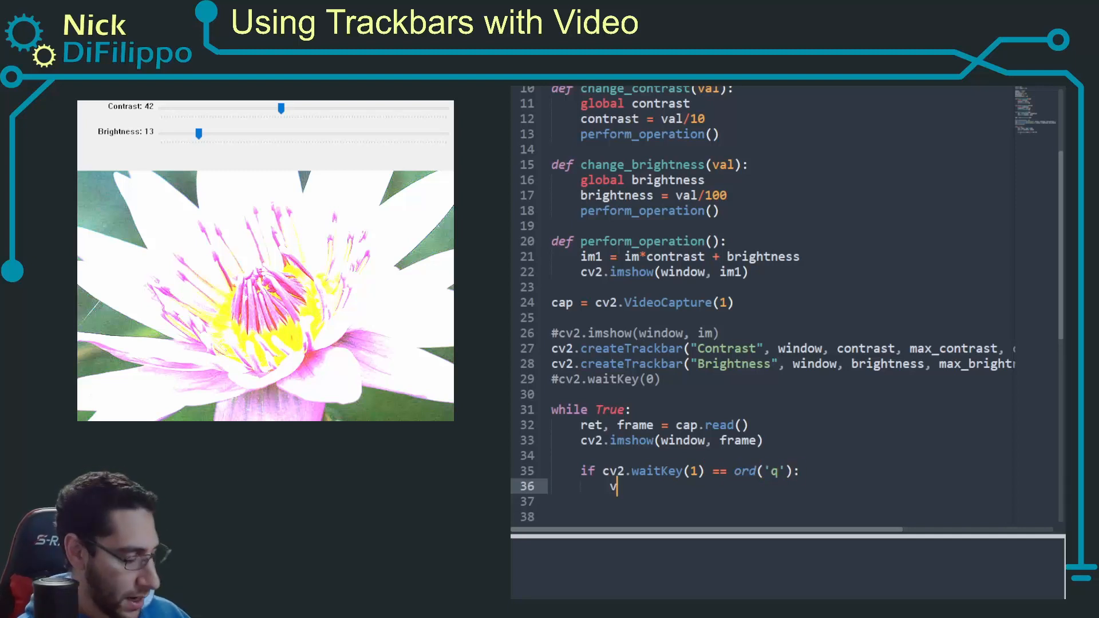
{"action": "type", "text": "reak"}
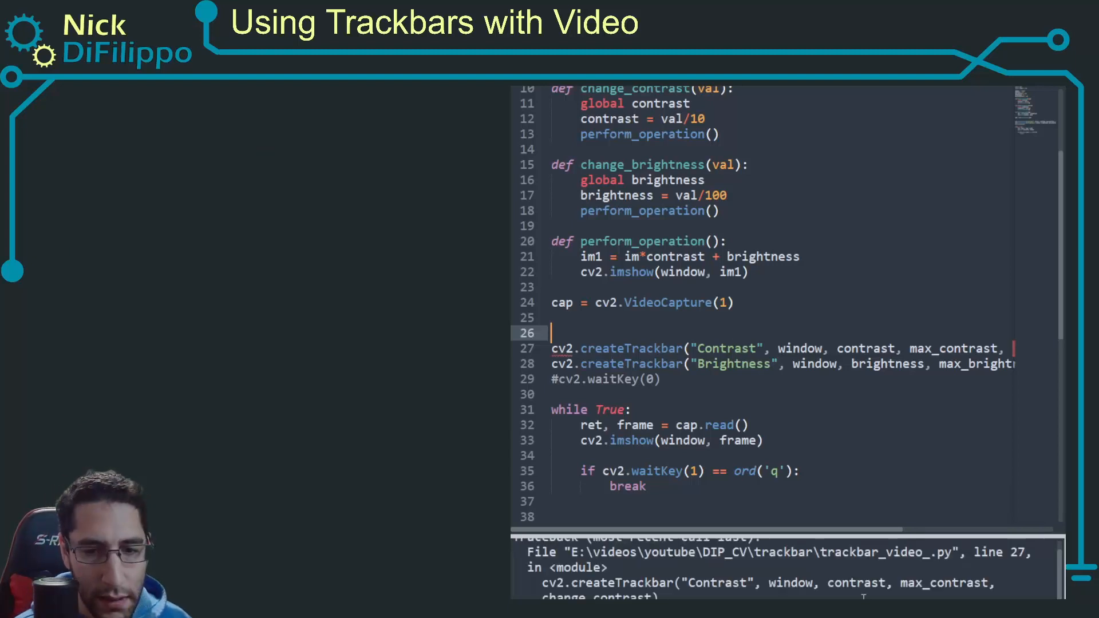
- Show each frame with cv2.imshow(window, frame) and create cv2.namedWindow(window) before the trackbars
{"action": "scroll", "scroll_direction": "down", "scroll_amount": 3}
{"action": "type", "text": "ret, frame = cap.read("}
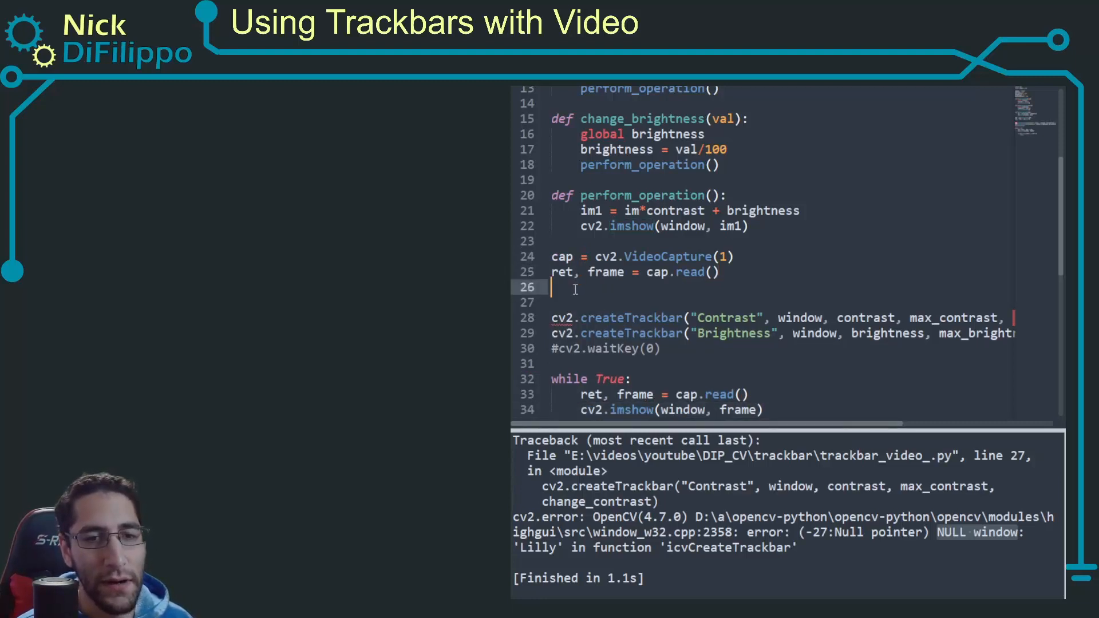
{"action": "type", "text": "cv2.imshow(window, frame)"}
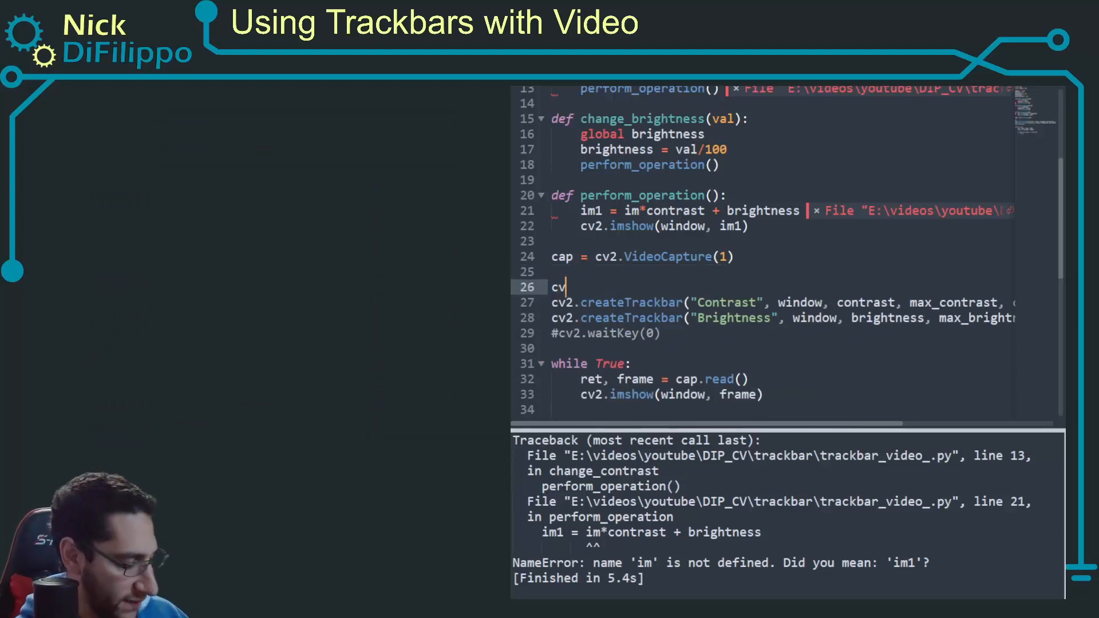
{"action": "type", "text": "2.namedWindow"}
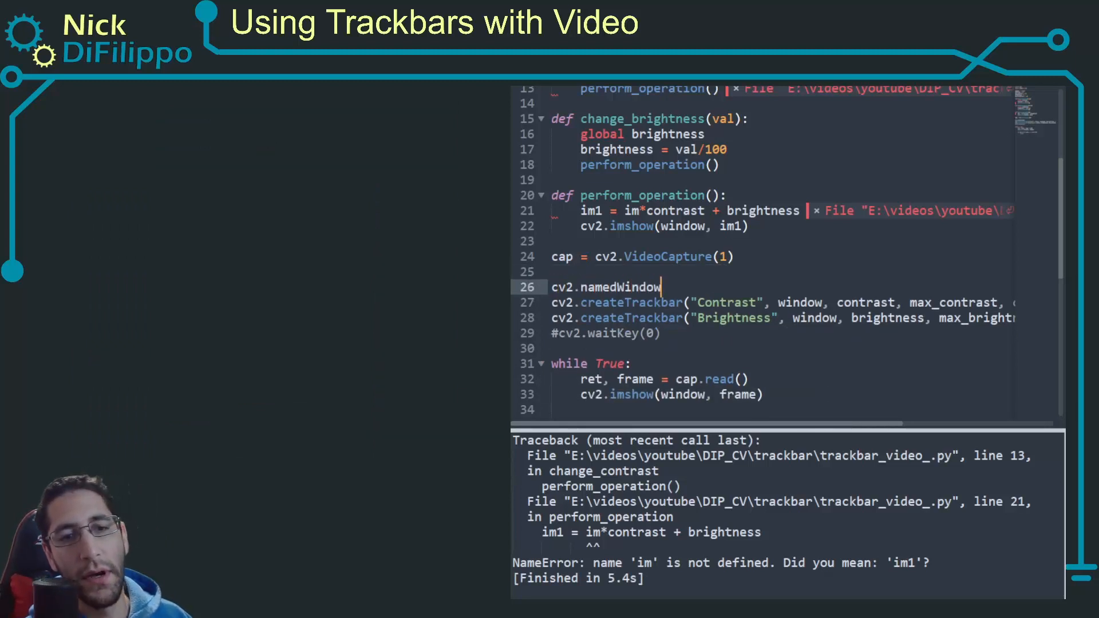
{"action": "type", "text": "(window)"}
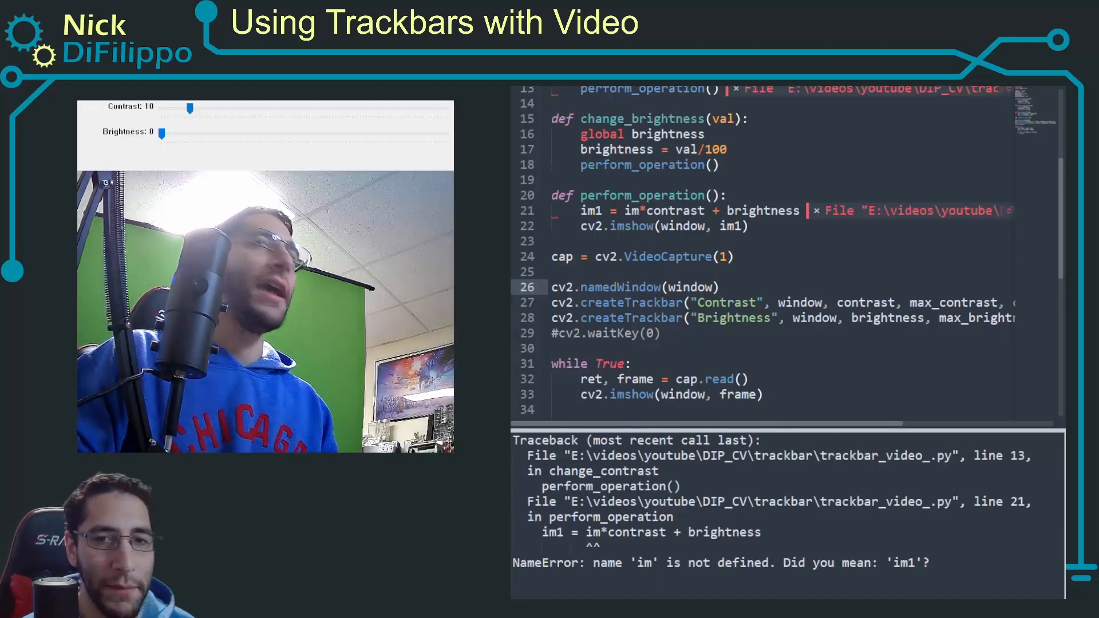
- Comment out the perform_operation() call inside the contrast trackbar callback
{"action": "scroll", "scroll_direction": "up", "scroll_amount": 3}
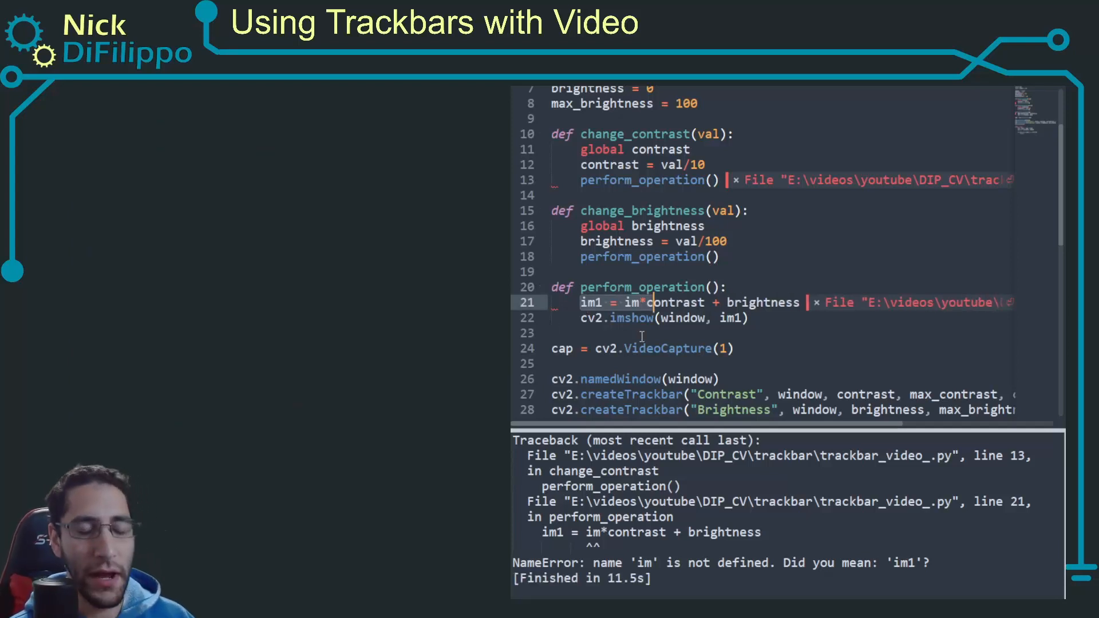
{"action": "scroll", "scroll_direction": "down", "scroll_amount": 3}
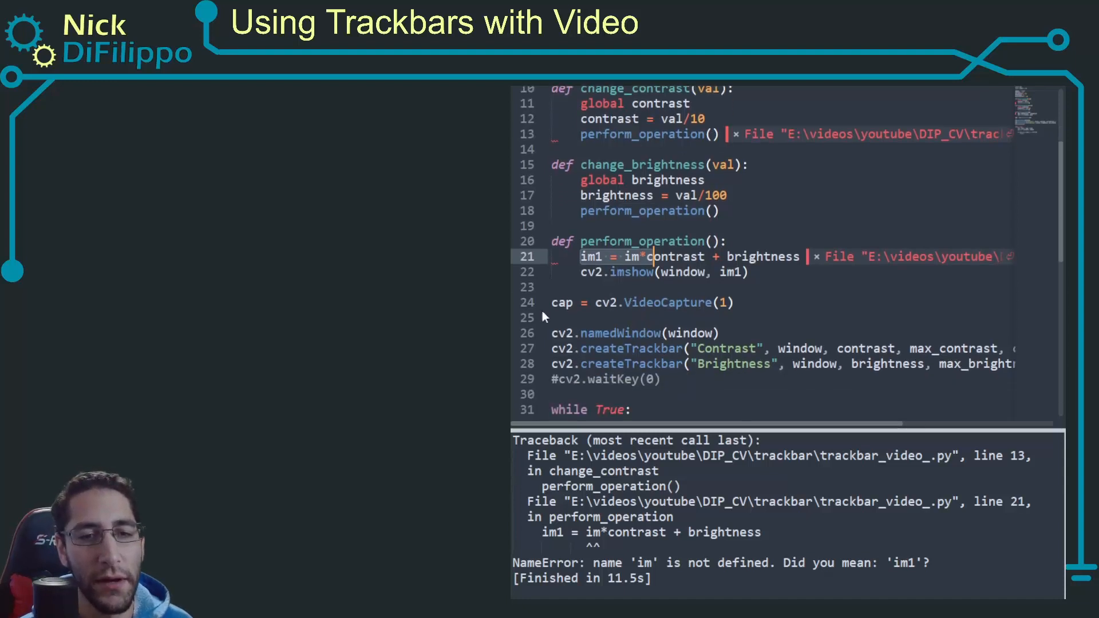
{"action": "left_click", "coordinate": [581, 210]}
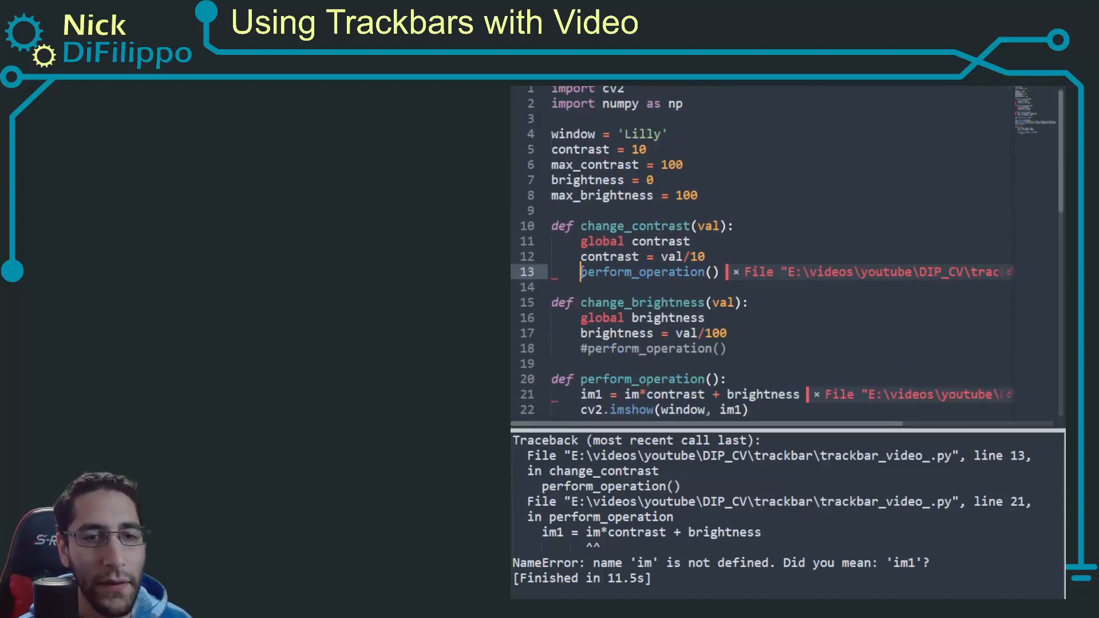
{"action": "type", "text": "#"}
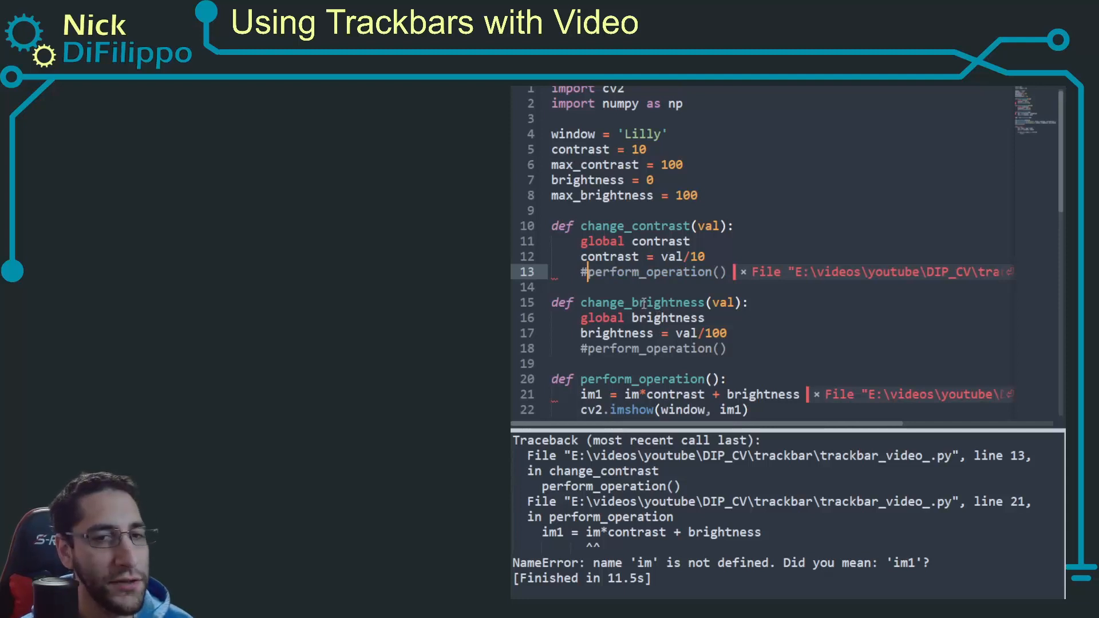
{"action": "scroll", "scroll_direction": "down", "scroll_amount": 3}
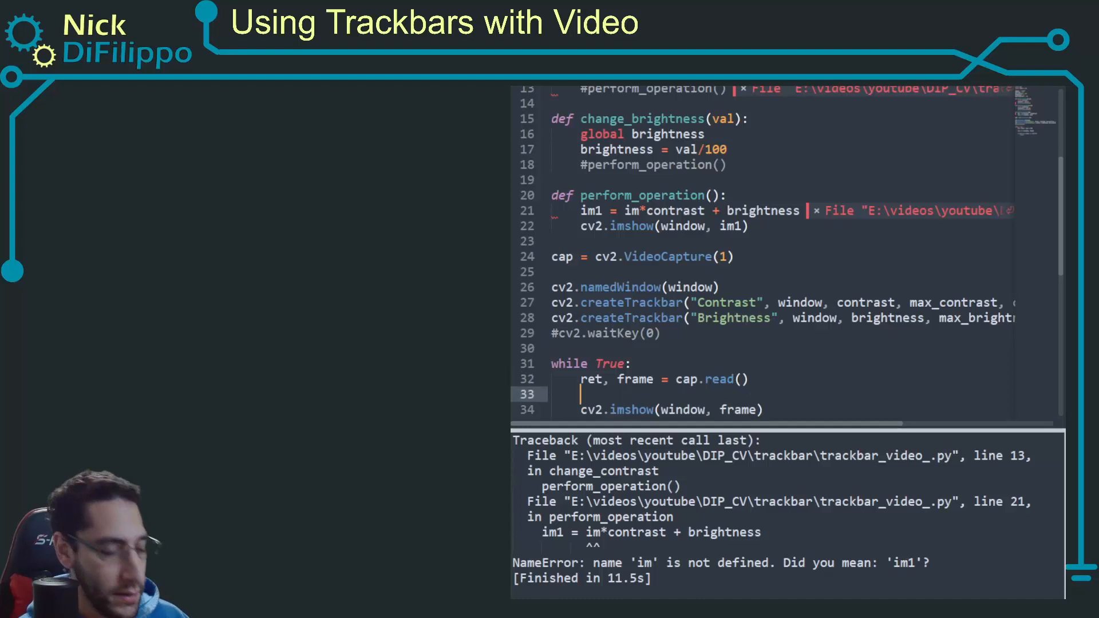
- Call perform_operation(frame) in the loop, have it imshow the frame, and begin a gray = line
{"action": "type", "text": "perform()"}
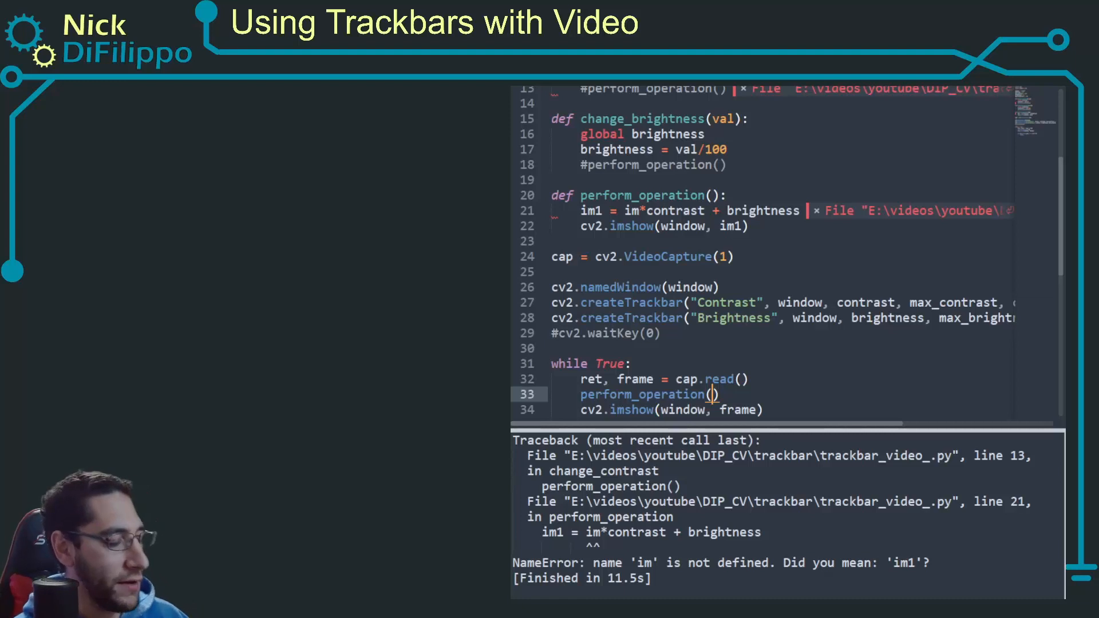
{"action": "type", "text": "f"}
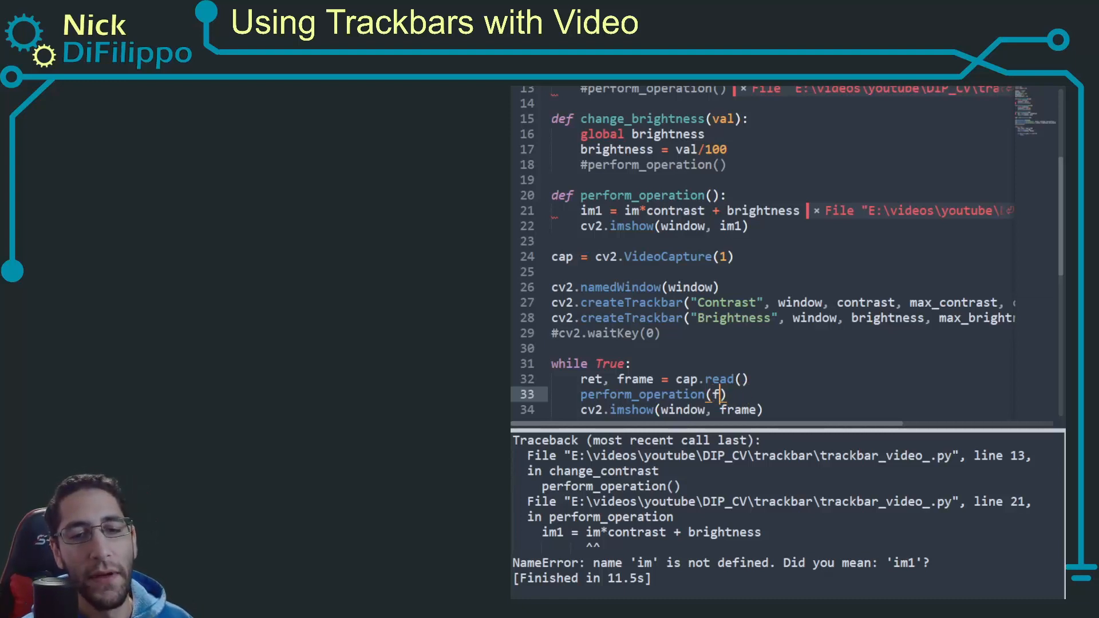
{"action": "type", "text": "rame"}
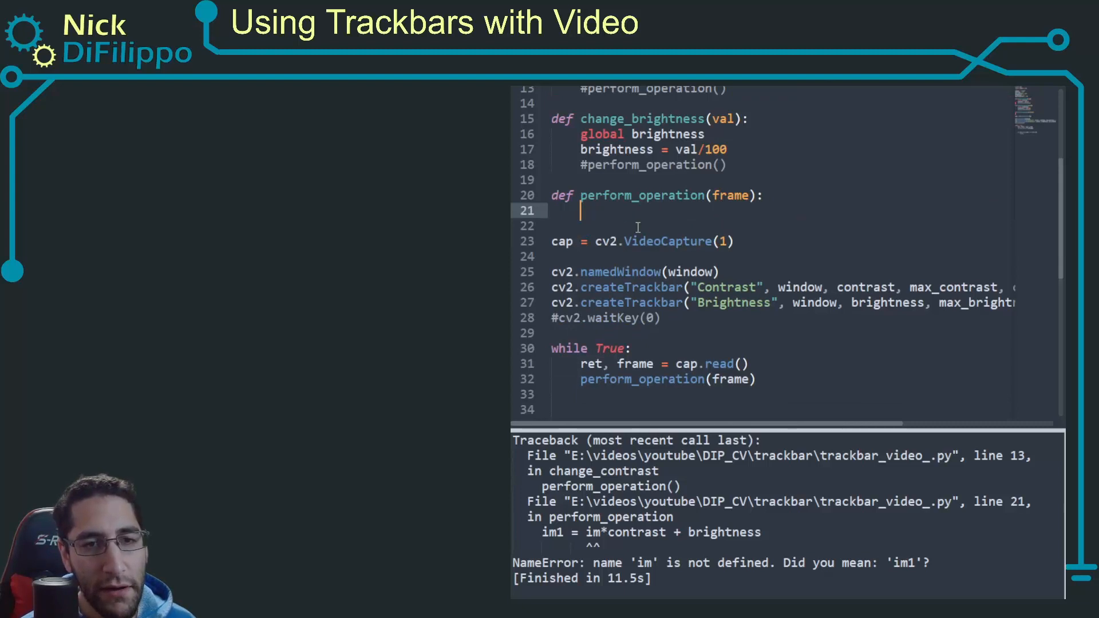
{"action": "type", "text": "cv2.imshow(window, frame)"}
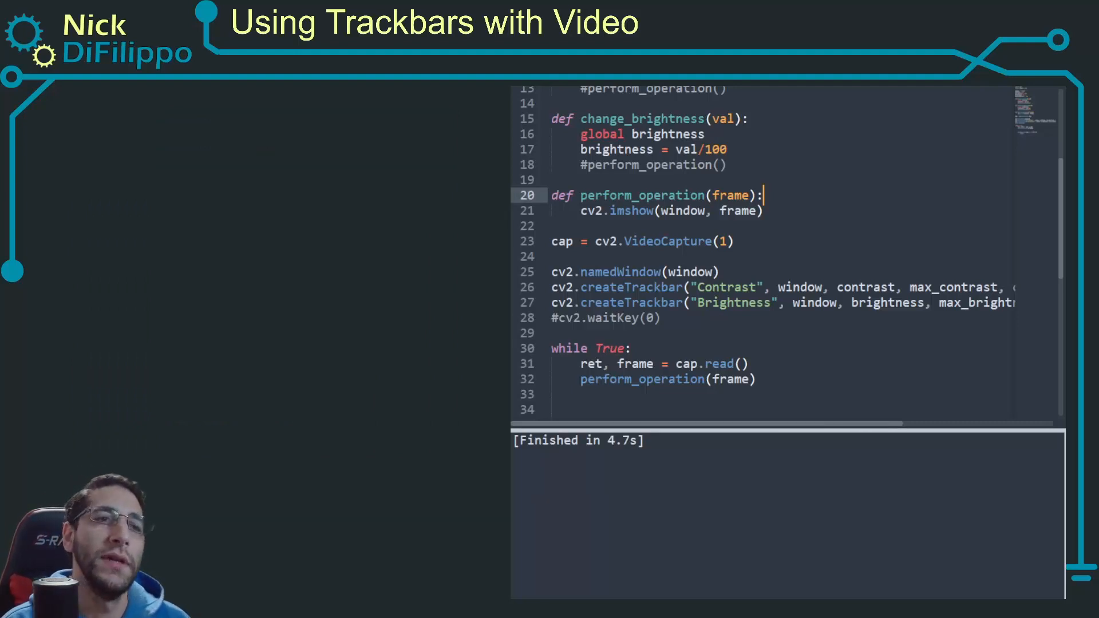
{"action": "key", "text": "enter"}
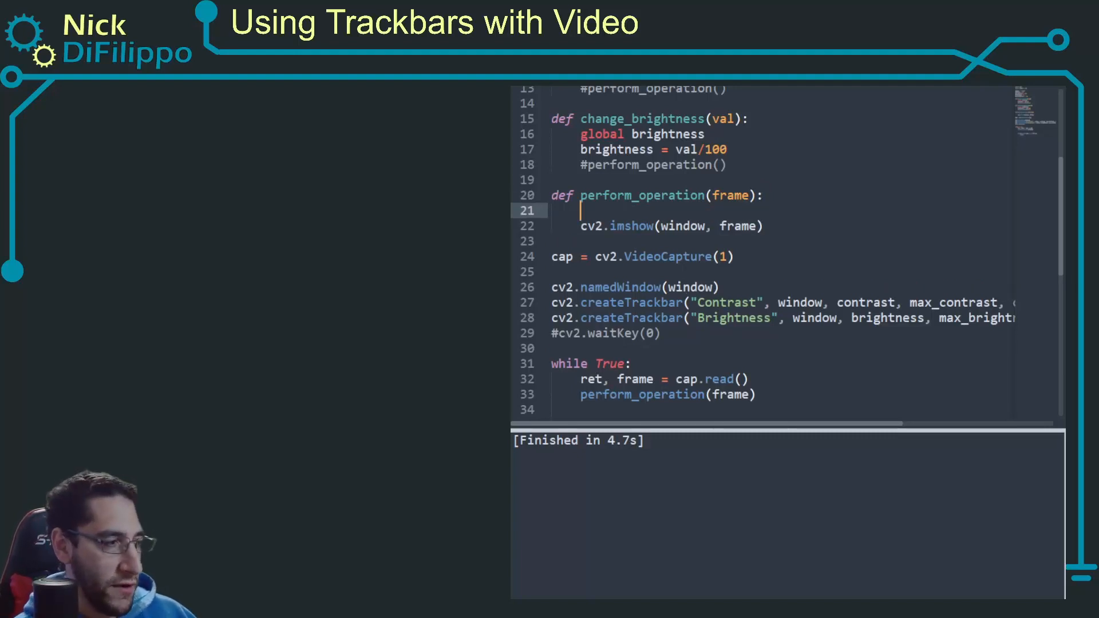
{"action": "type", "text": "gray ="}
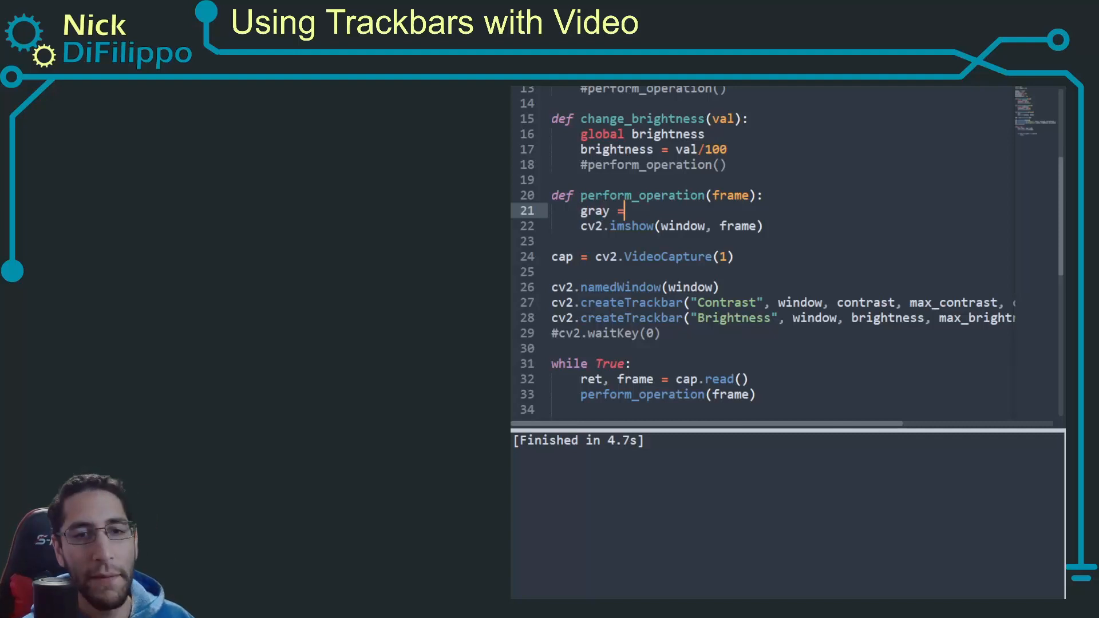
- Convert each frame to grayscale with gray = cv2.cvtColor(frame, cv2.COLOR_BGR2GRAY) before display
{"action": "type", "text": "cv2."}
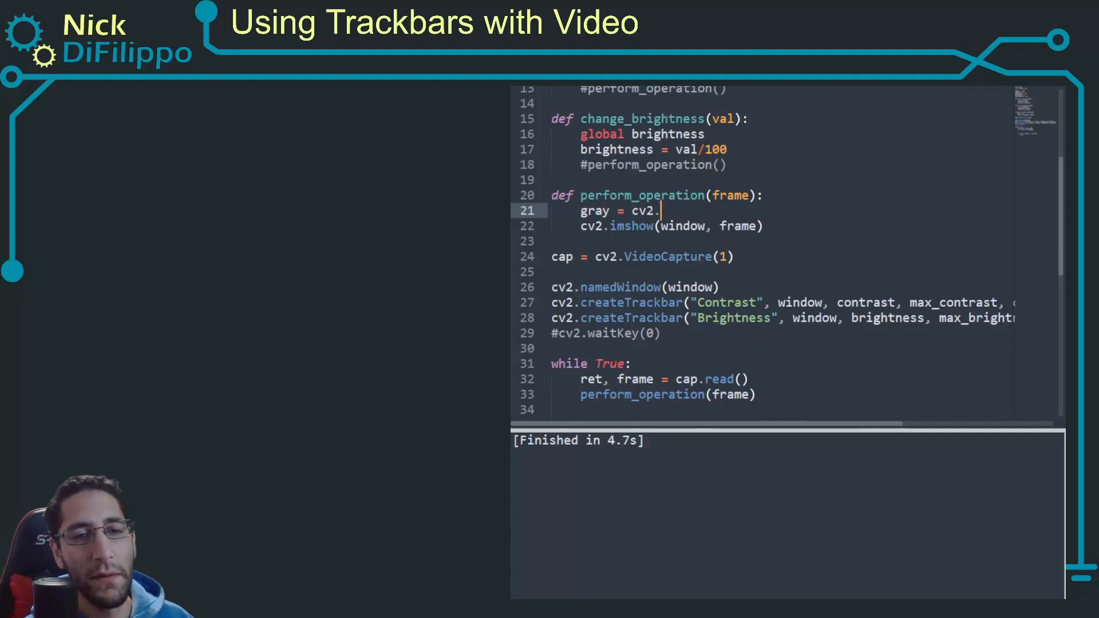
{"action": "type", "text": "cvt"}
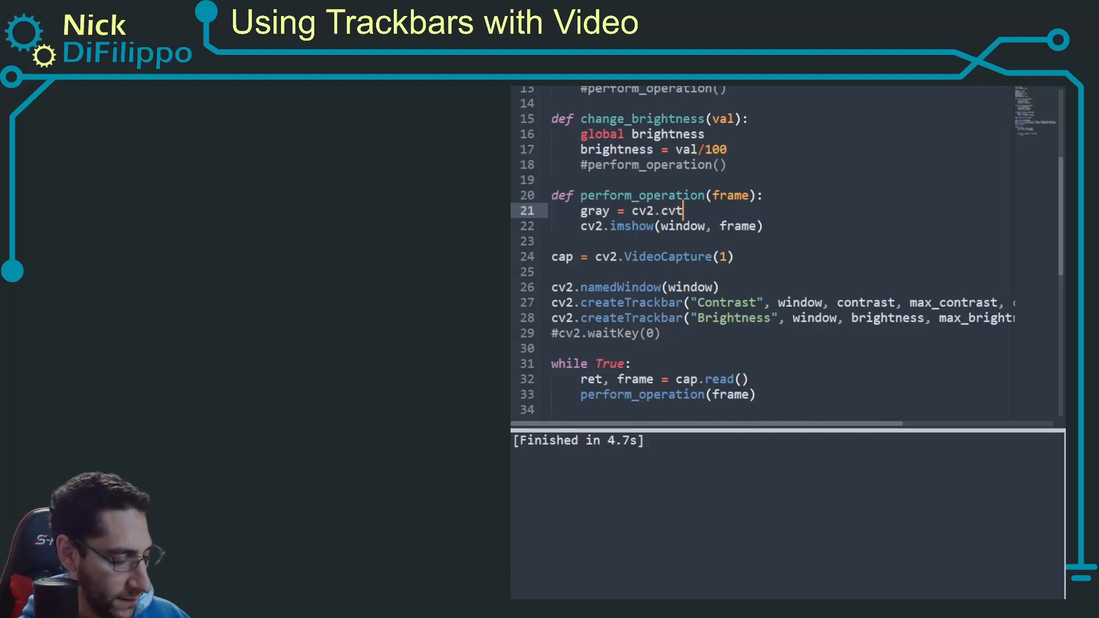
{"action": "type", "text": "Color()"}
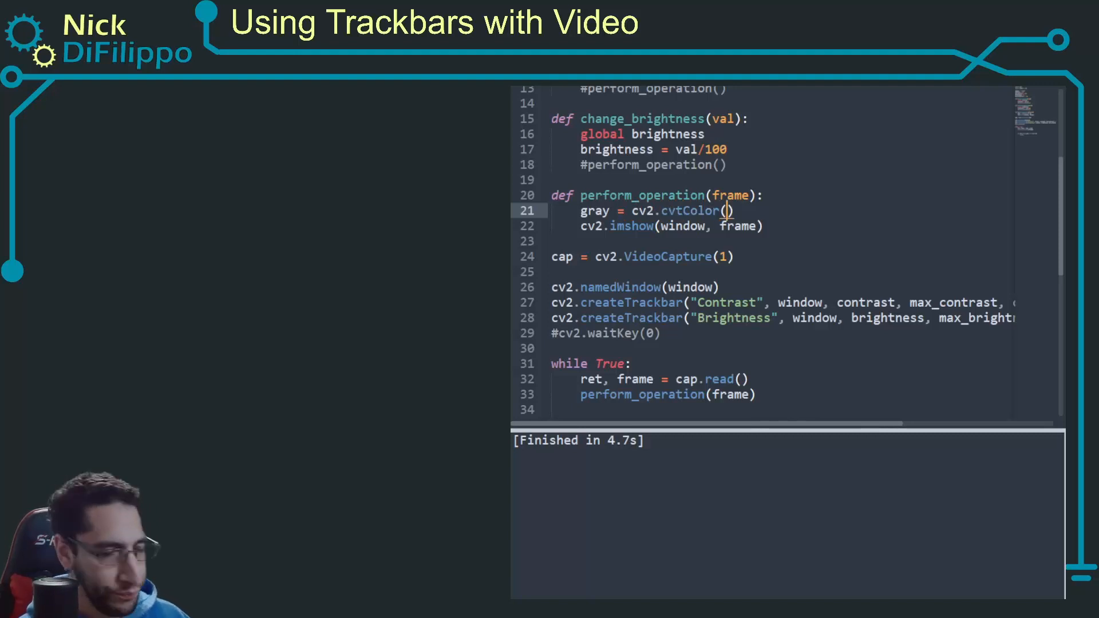
{"action": "type", "text": "frame,"}
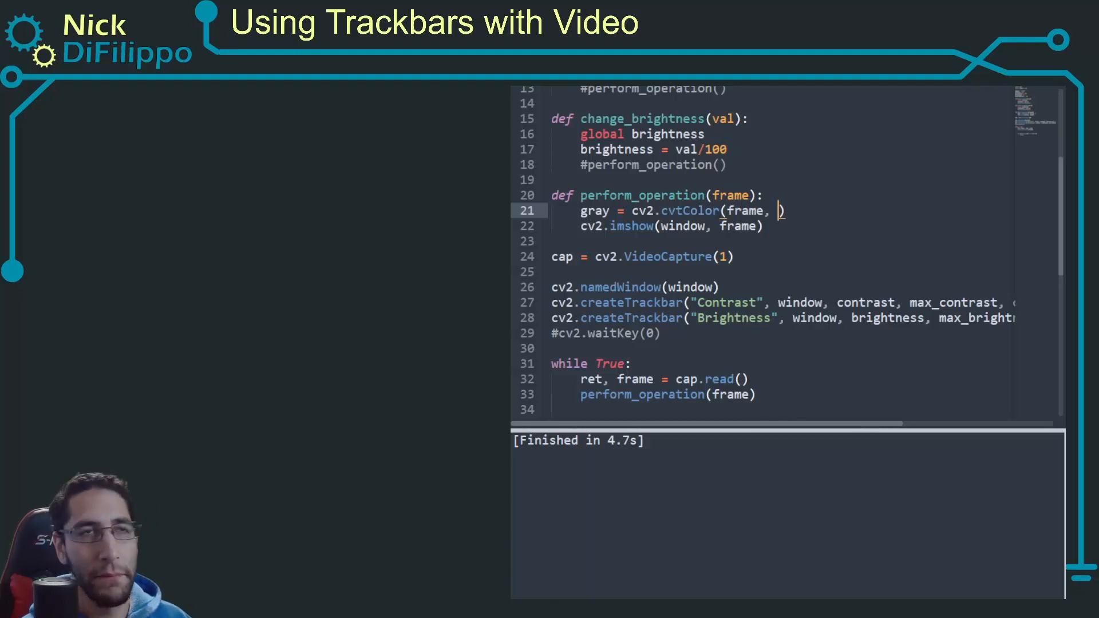
{"action": "type", "text": "cv2."}
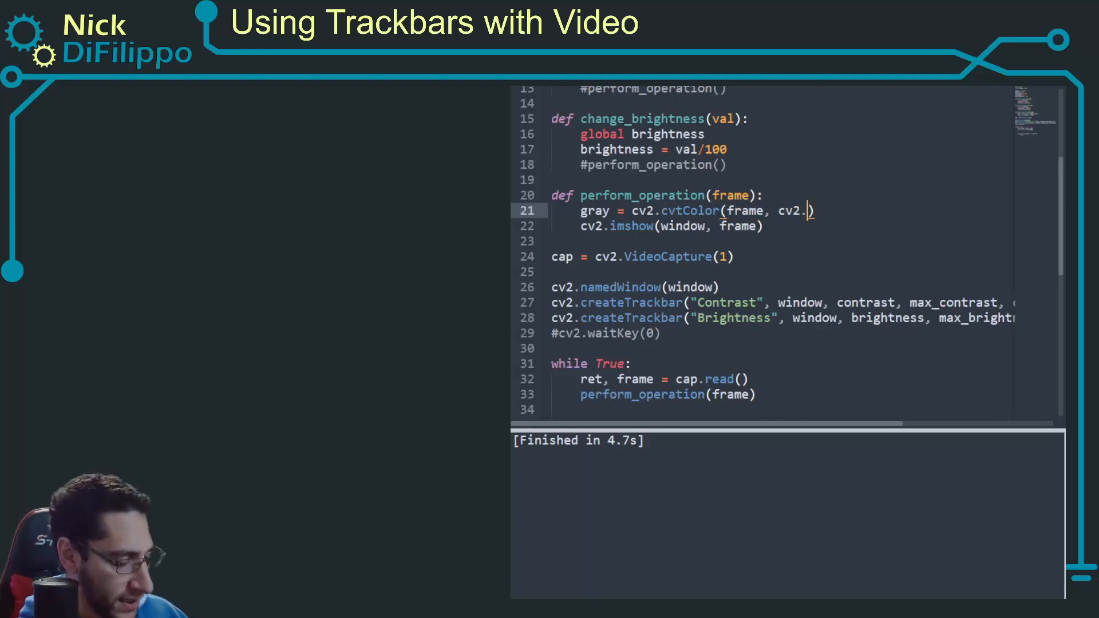
{"action": "type", "text": "BGR2"}
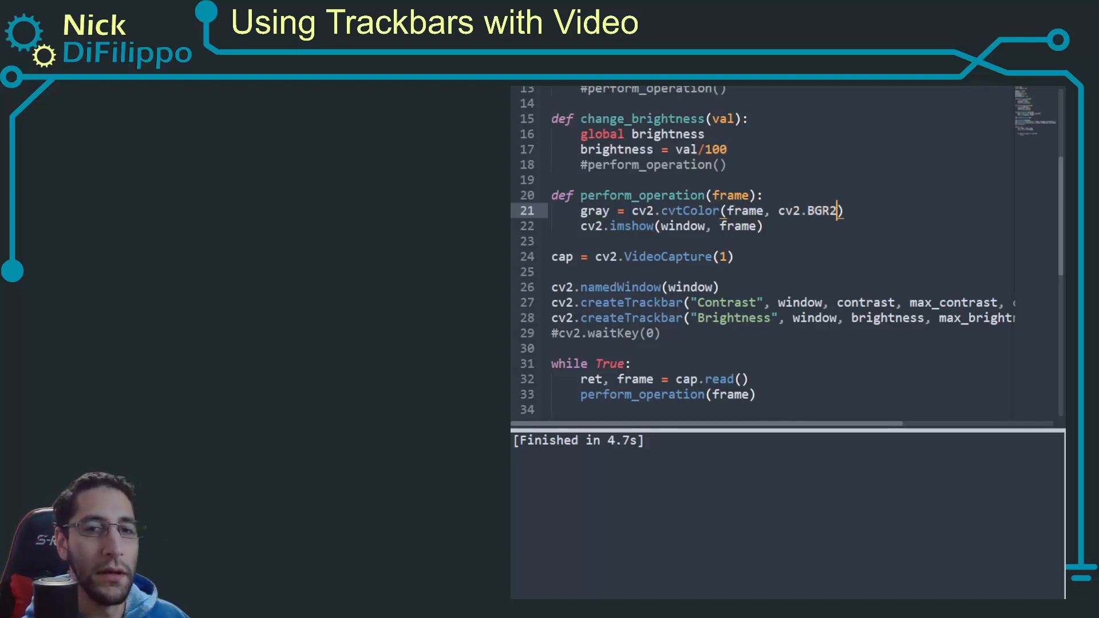
{"action": "type", "text": "GRAY"}
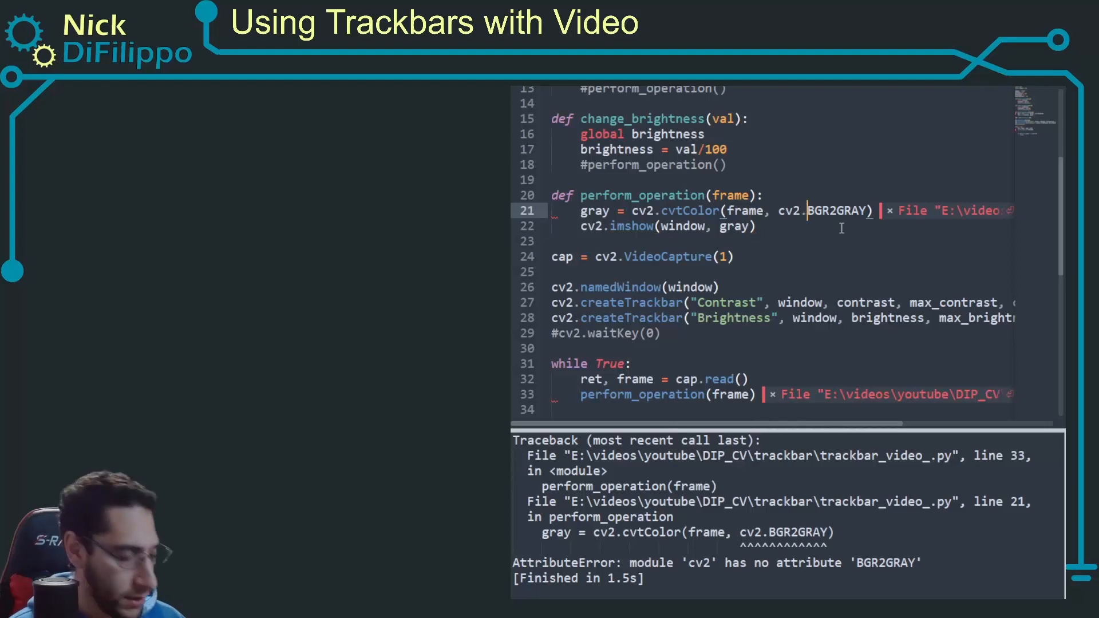
{"action": "type", "text": "COLOR_"}
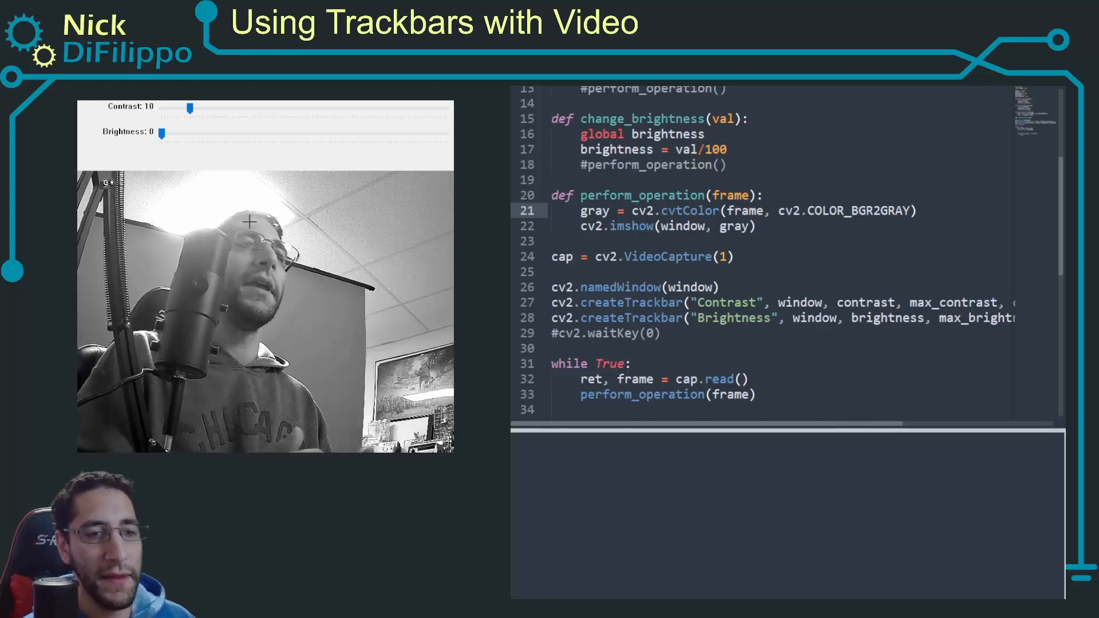
- Nudge the Contrast slider to 15 and further right on the live grayscale video window
{"action": "left_click_drag", "start_coordinate": [188, 108], "coordinate": [211, 108]}
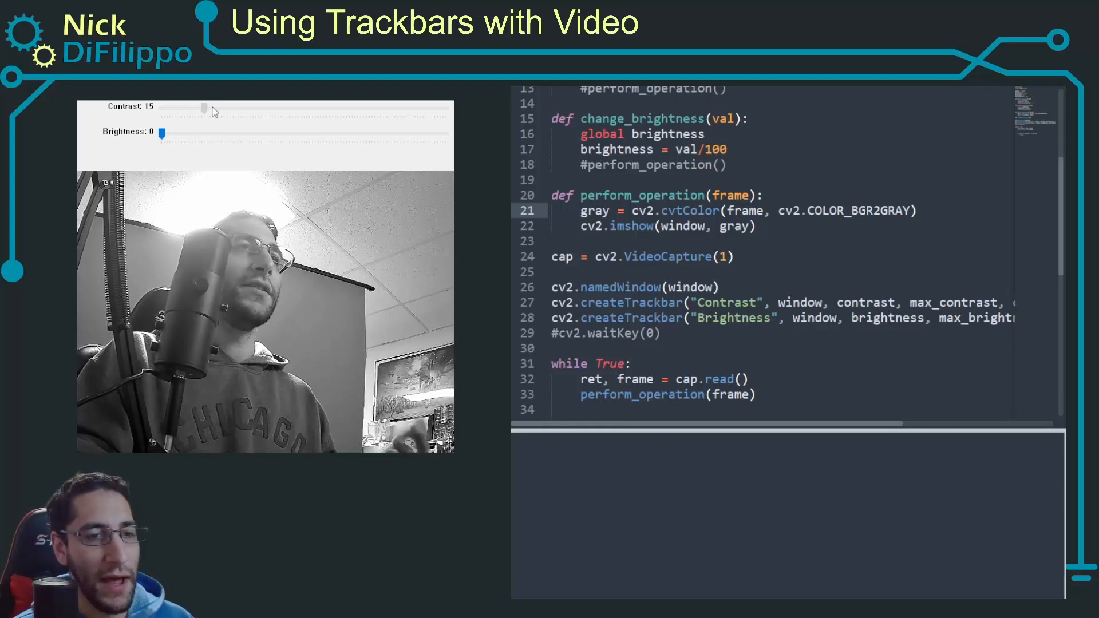
{"action": "left_click_drag", "start_coordinate": [210, 107], "coordinate": [343, 107]}
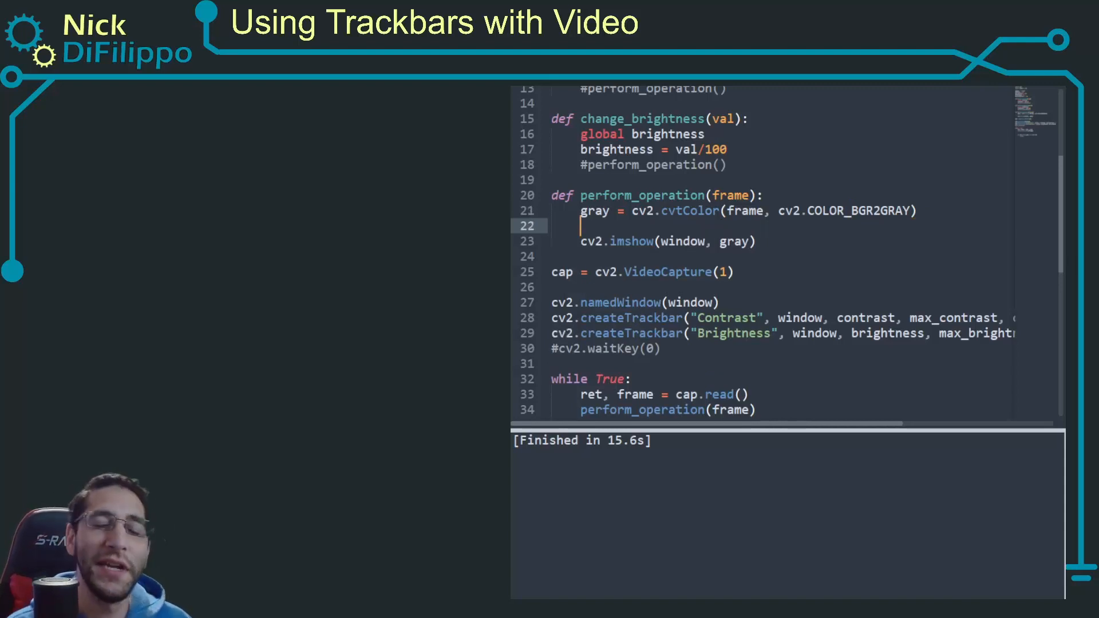
- Compute canny = cv2.Canny(gray, int(thresh1), int(thresh2)) inside perform_operation
{"action": "type", "text": "can"}
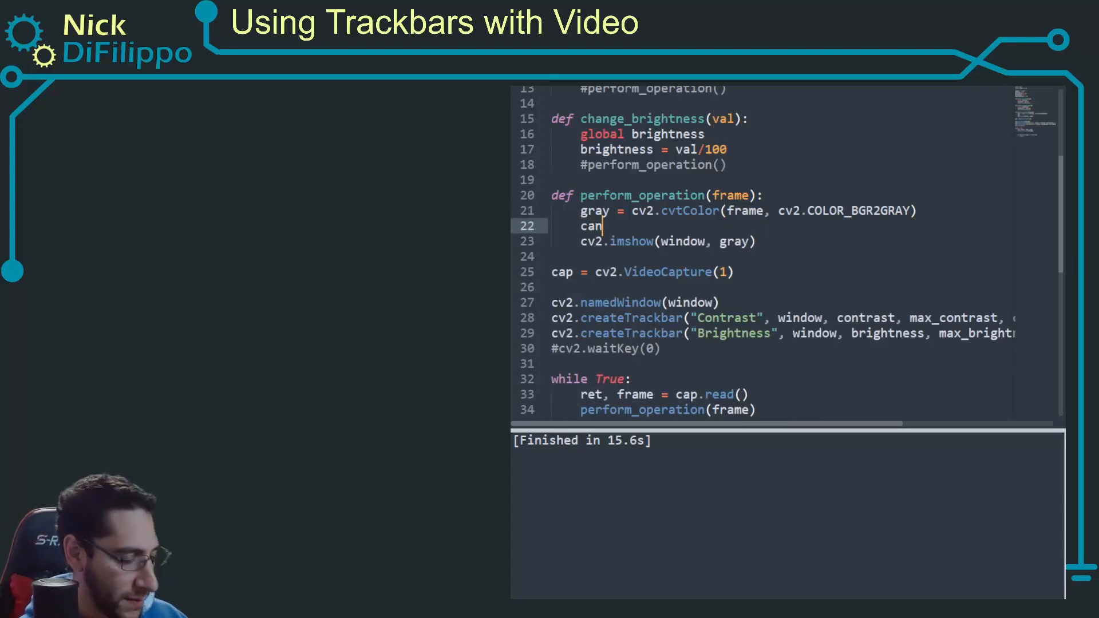
{"action": "type", "text": "ny = cv2."}
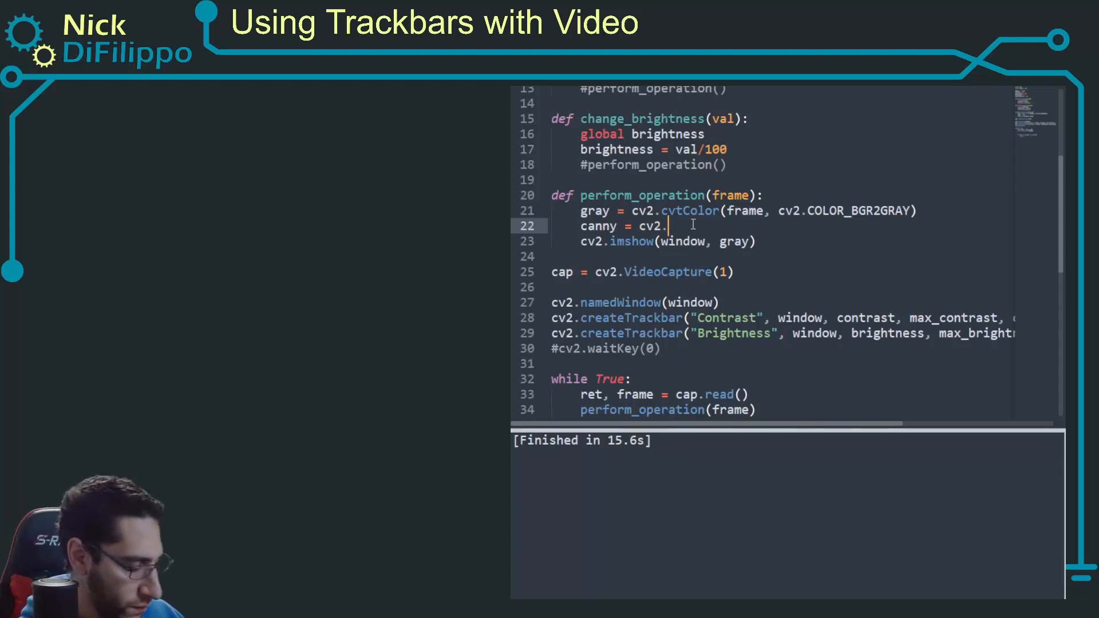
{"action": "type", "text": "Canny(gray,"}
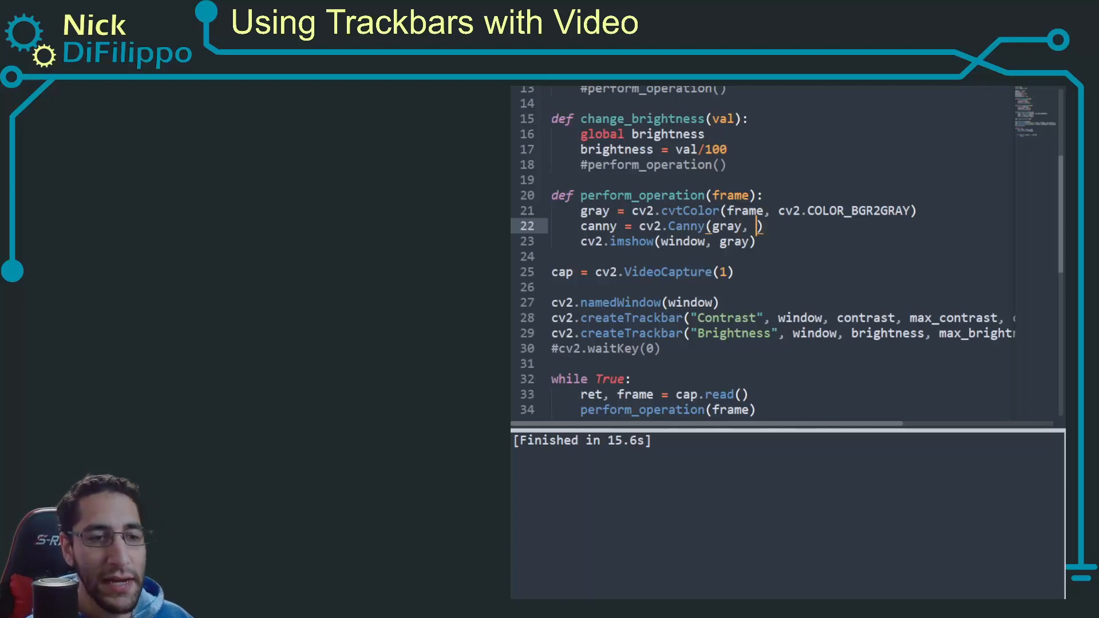
{"action": "type", "text": "int(thresh1"}
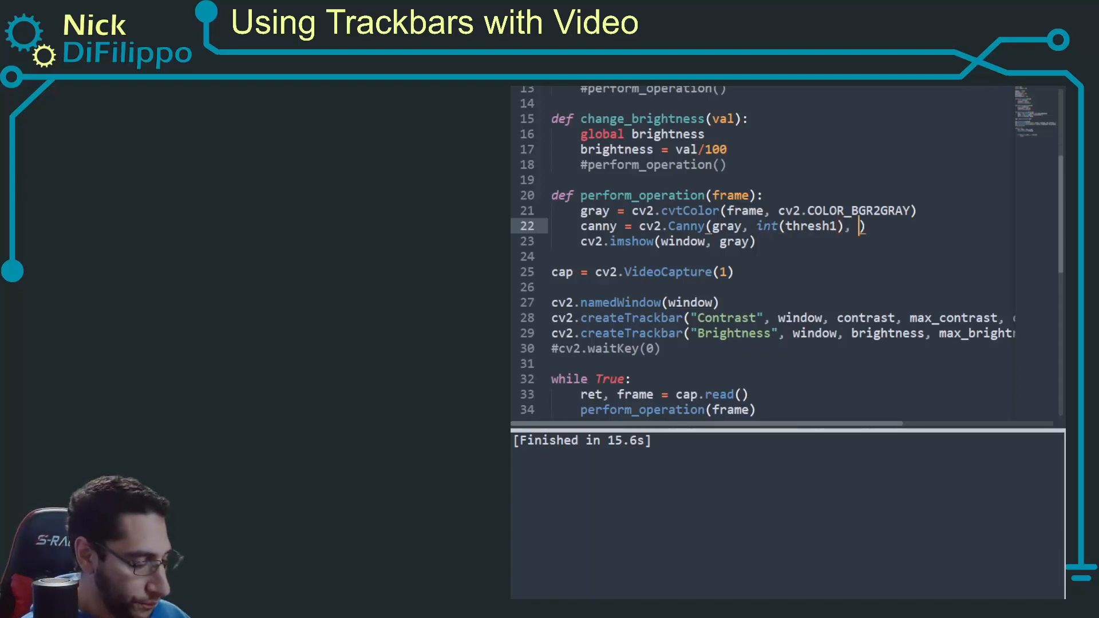
{"action": "type", "text": "int(thresh"}
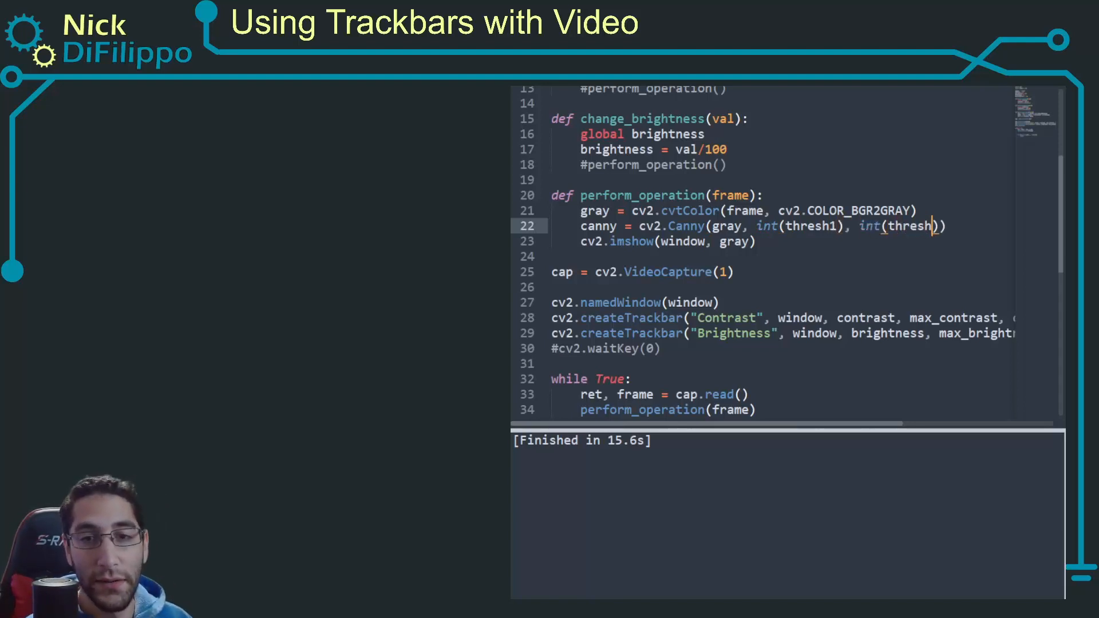
{"action": "type", "text": "2"}
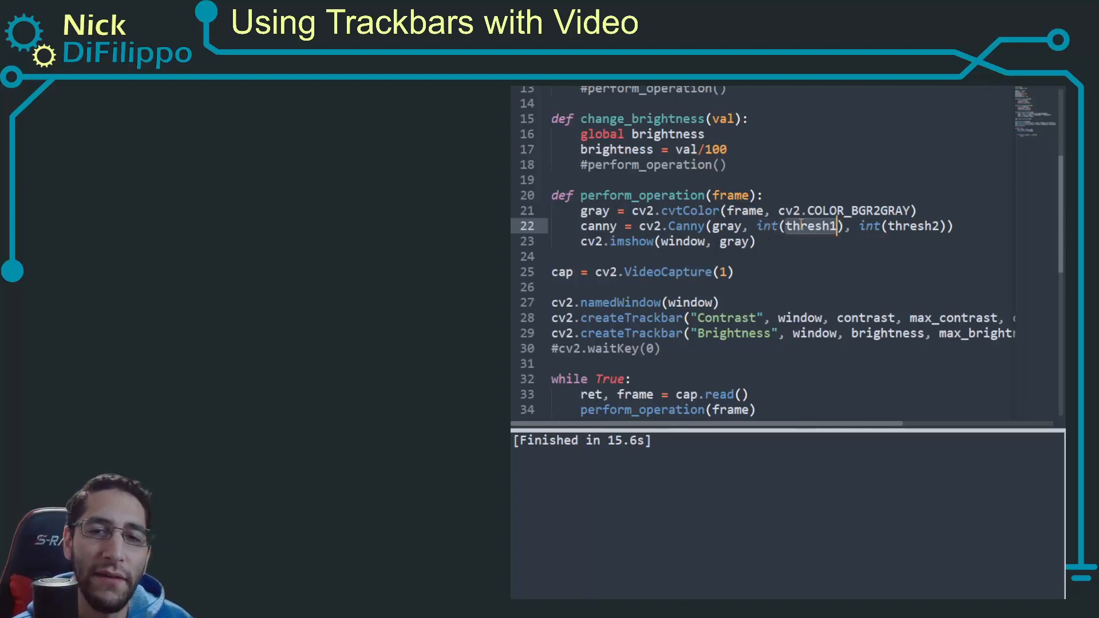
{"action": "scroll", "scroll_direction": "up", "scroll_amount": 3}
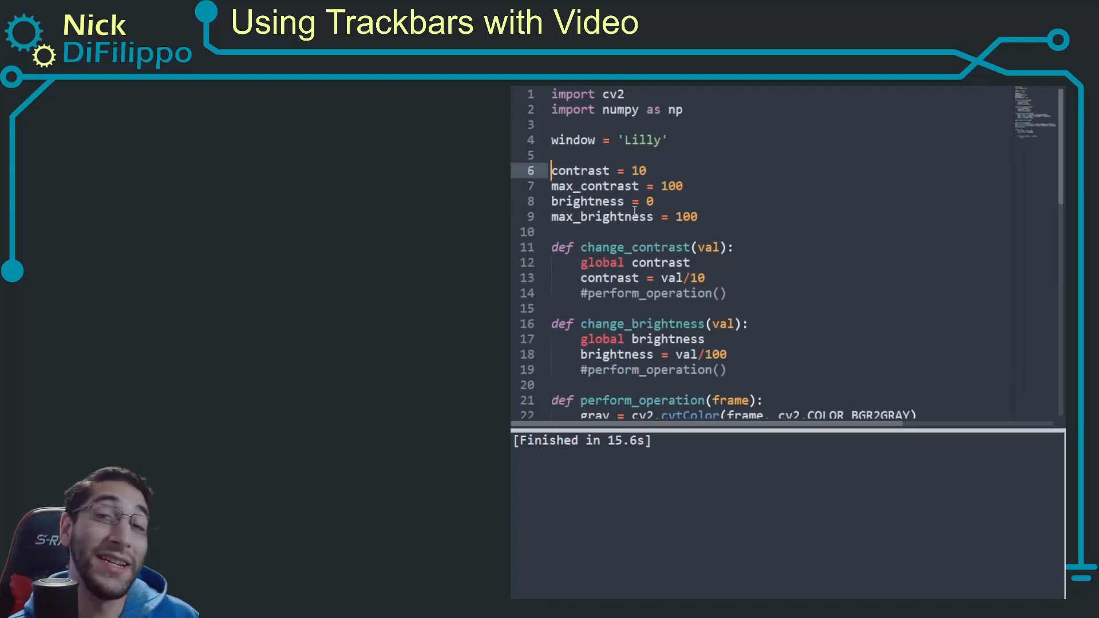
- Rename the variables to thresh1, max_thresh1, thresh2, max_thresh2 with values 100, 255, 200, 255
{"action": "double_click", "coordinate": [579, 170]}
{"action": "type", "text": "hresh1"}
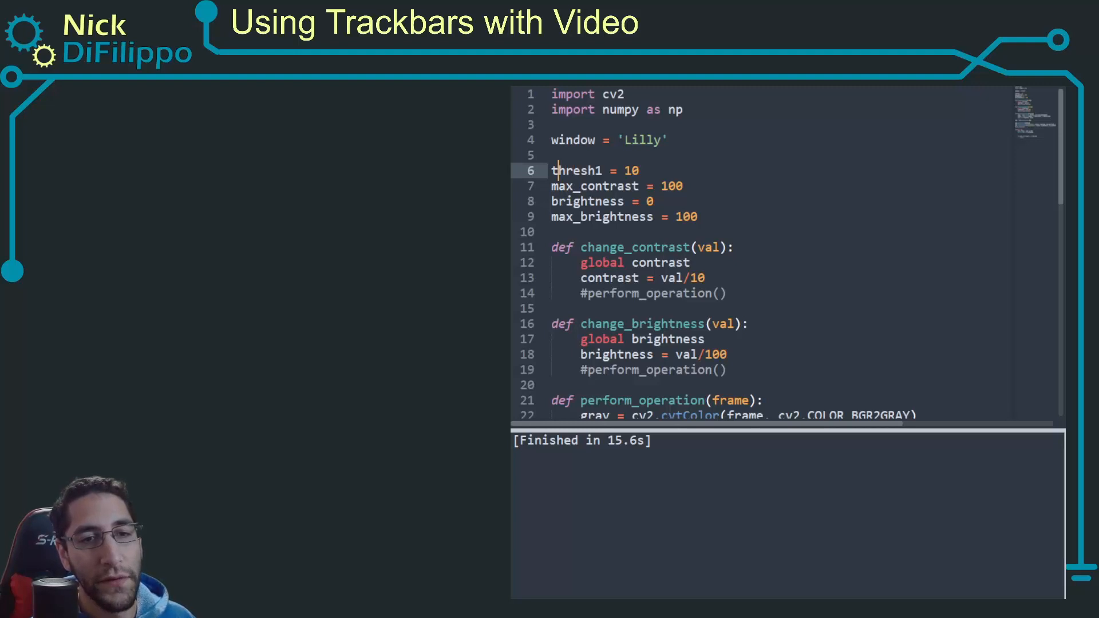
{"action": "type", "text": "max_thresh1"}
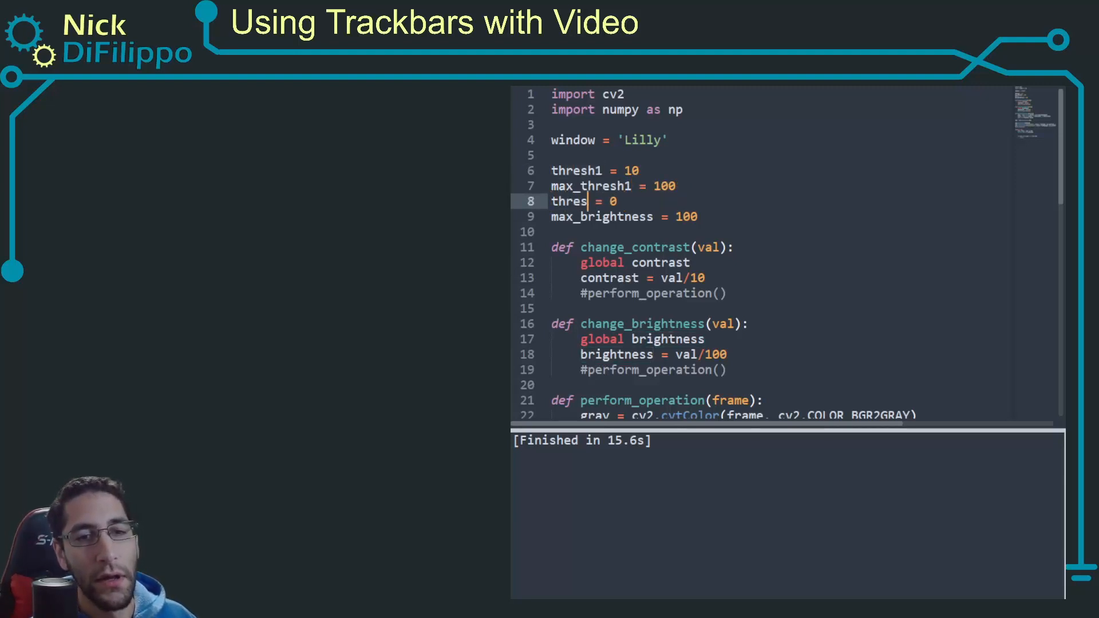
{"action": "type", "text": "h2"}
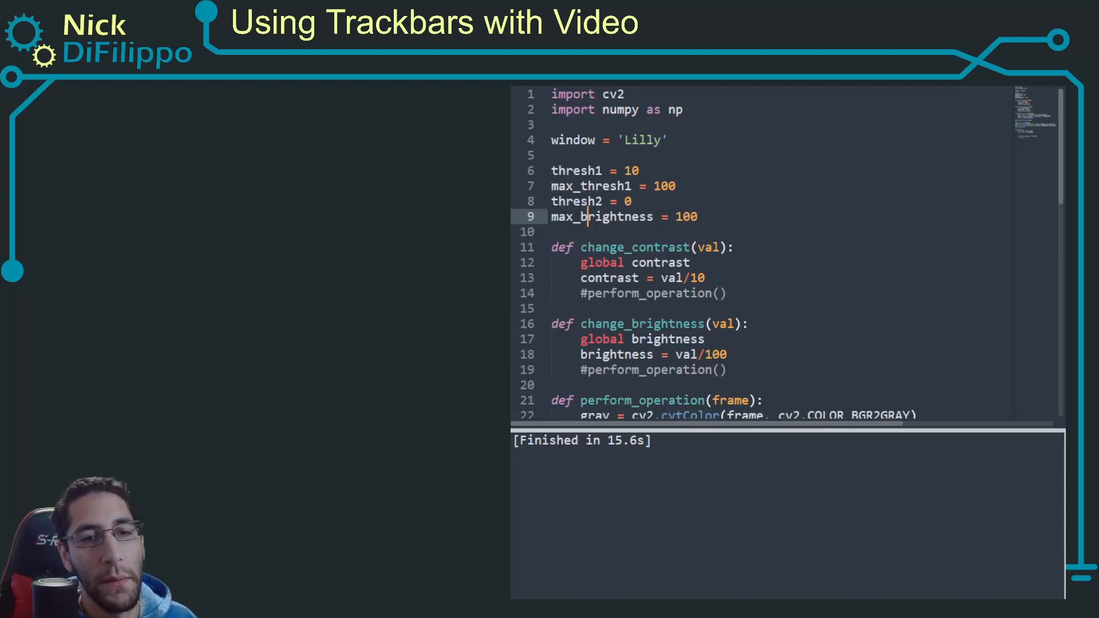
{"action": "type", "text": "max_thresh2"}
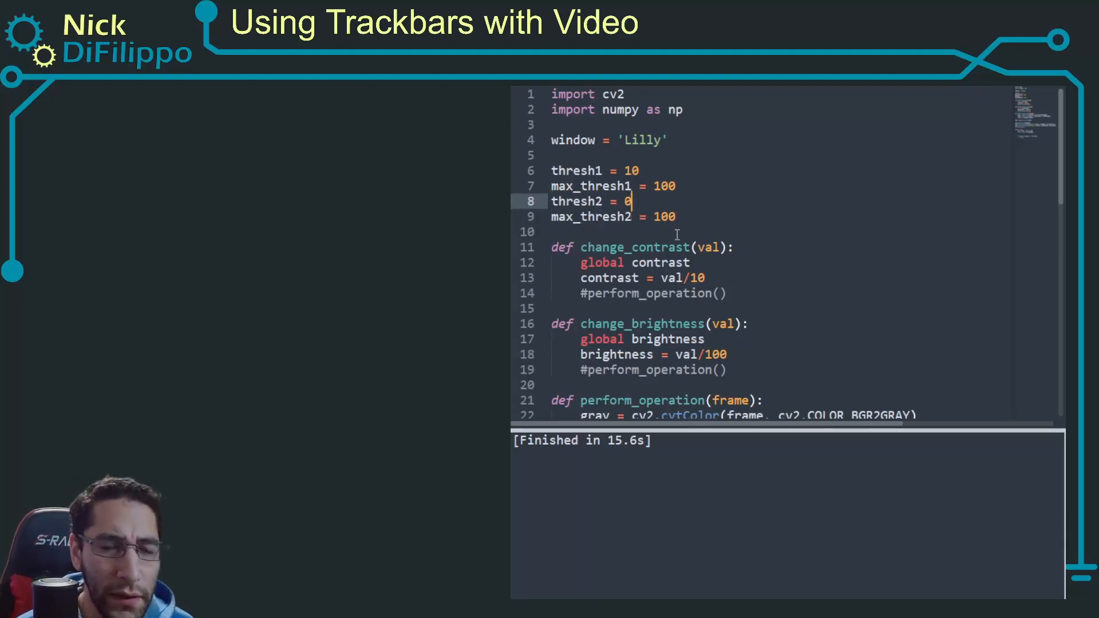
{"action": "type", "text": "200"}
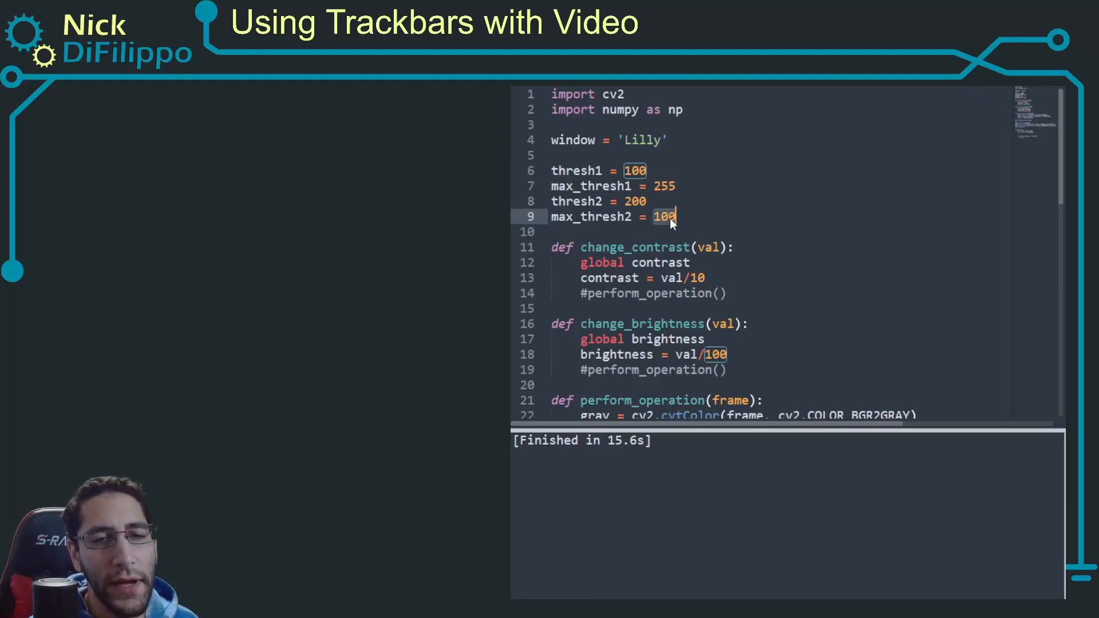
{"action": "type", "text": "255"}
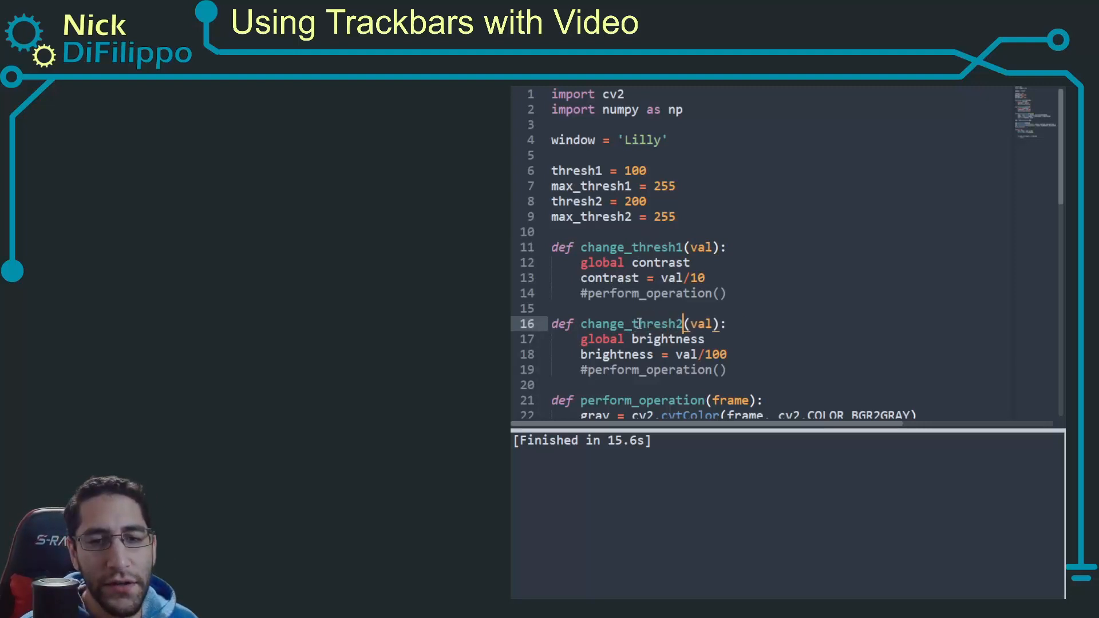
- Rename the callbacks to change_thresh1/change_thresh2 setting thresh1 = val and thresh2 = val
{"action": "scroll", "scroll_direction": "down", "scroll_amount": 3}
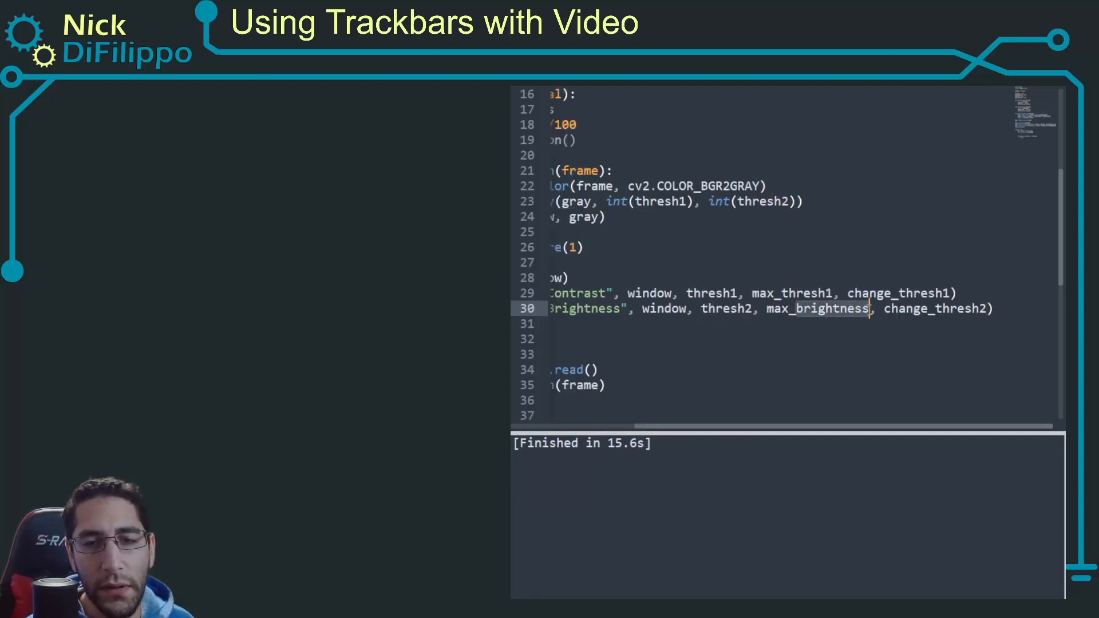
{"action": "scroll", "scroll_direction": "left", "scroll_amount": 3}
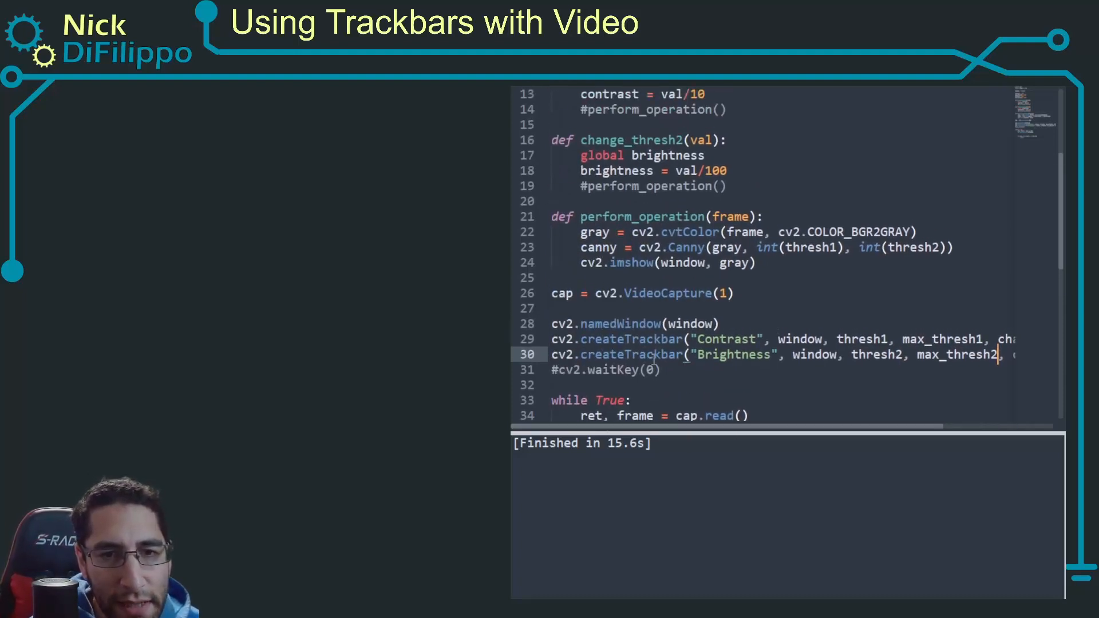
{"action": "scroll", "scroll_direction": "up", "scroll_amount": 3}
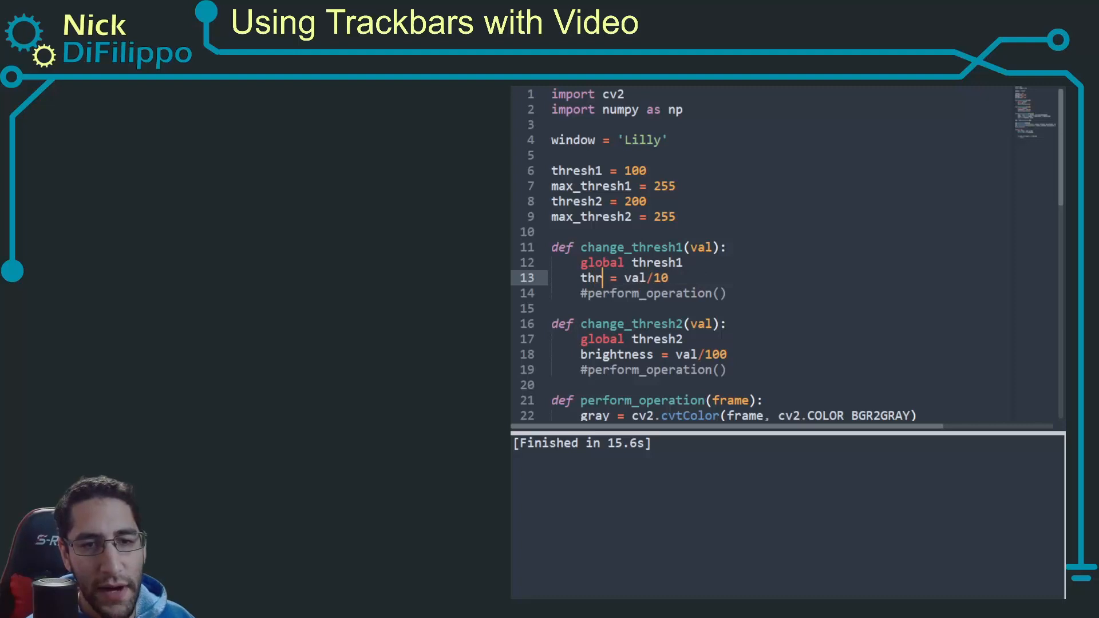
{"action": "type", "text": "thresh1 = val"}
{"action": "left_click", "coordinate": [781, 353]}
{"action": "type", "text": "thresh2 = val"}
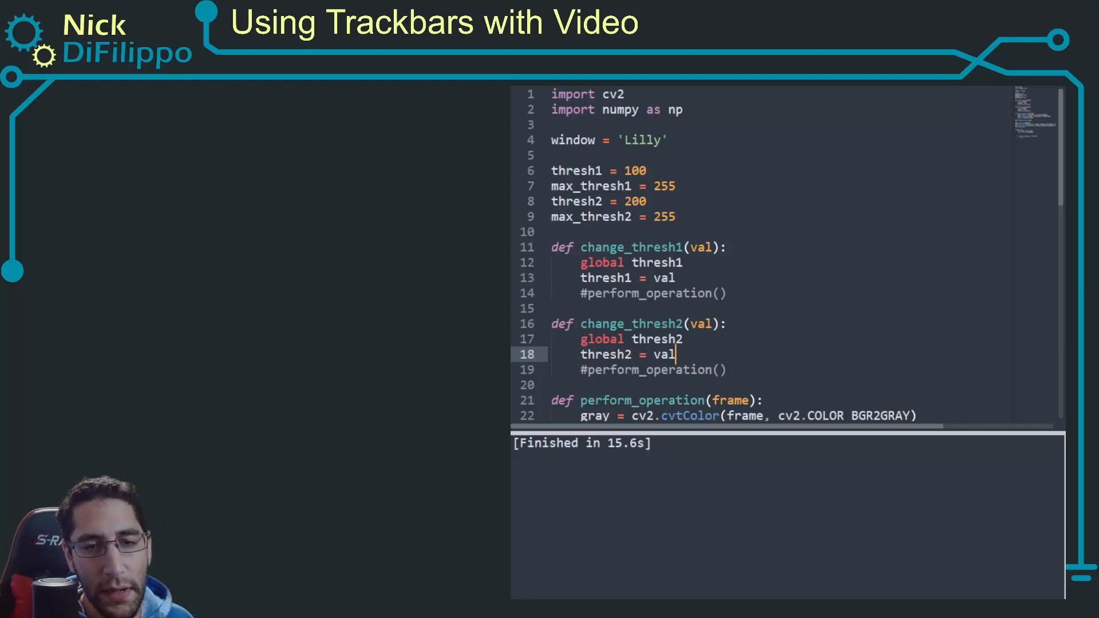
{"action": "scroll", "scroll_direction": "down", "scroll_amount": 3}
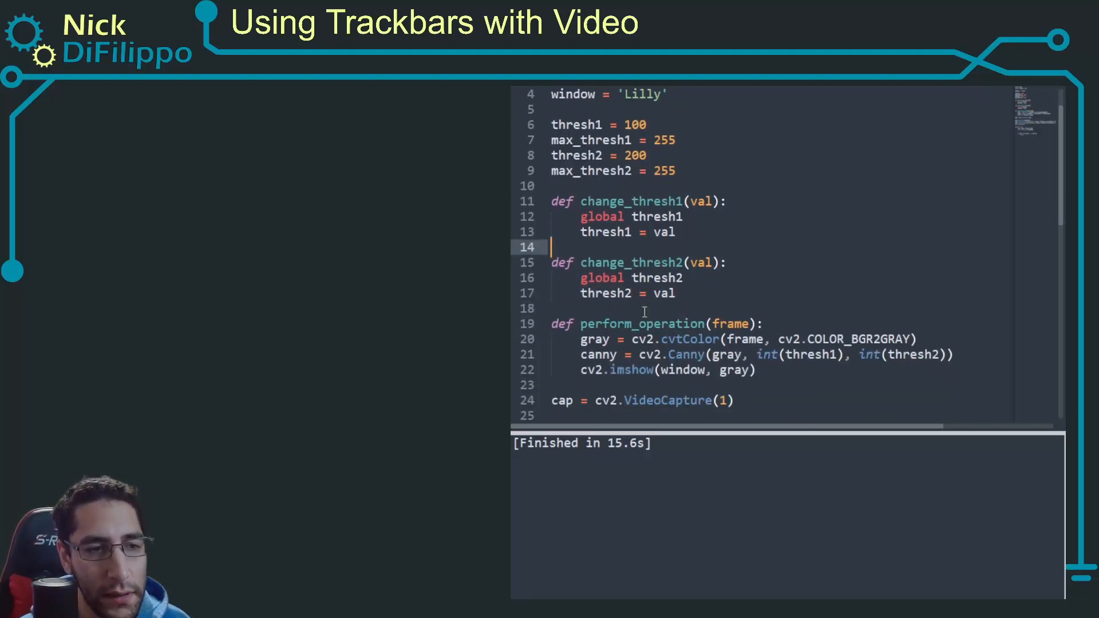
- Scroll down through the script to the imshow and leftover commented lines
{"action": "scroll", "scroll_direction": "down", "scroll_amount": 3}
{"action": "type", "text": "cann"}
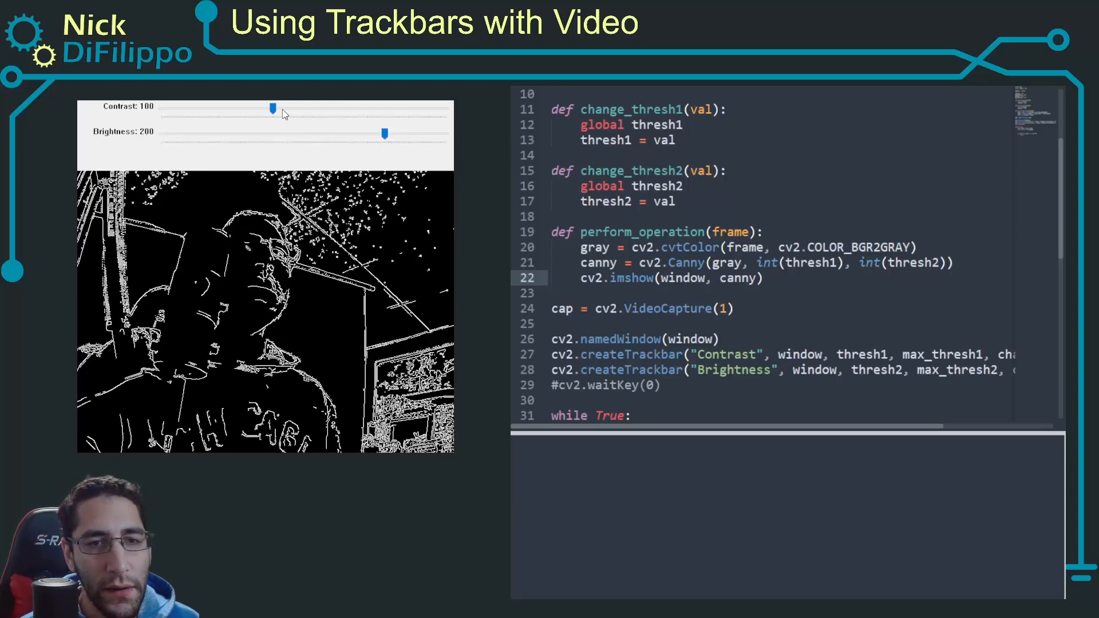
- Sweep the thresholds to extremes: first to 0, second down to 0 then up to 255
{"action": "left_click_drag", "start_coordinate": [273, 110], "coordinate": [161, 110]}
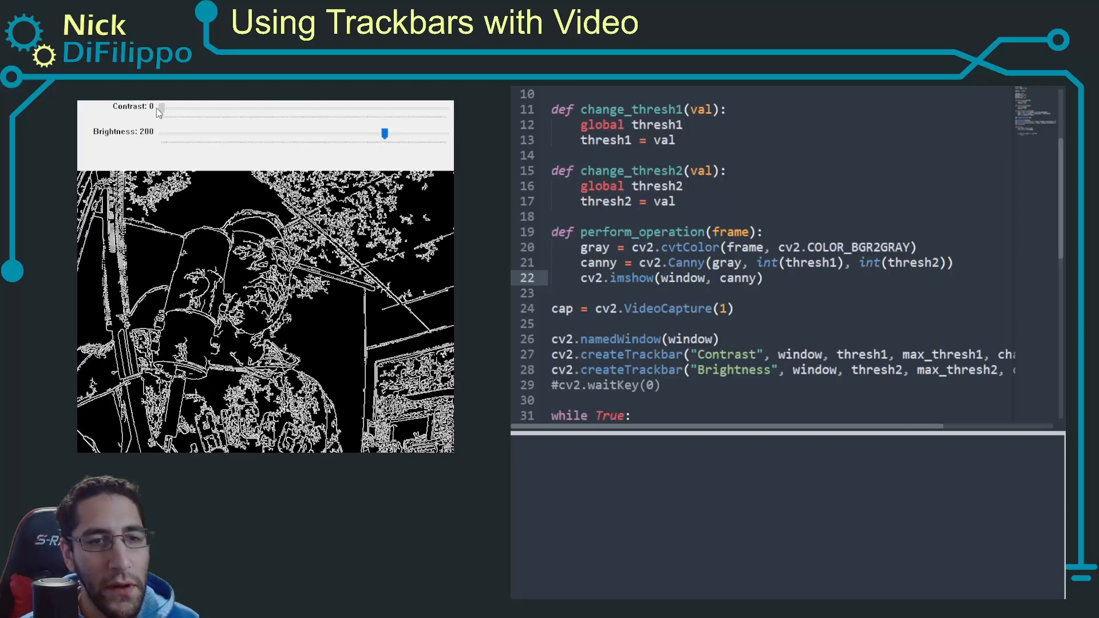
{"action": "left_click_drag", "start_coordinate": [385, 133], "coordinate": [284, 133]}
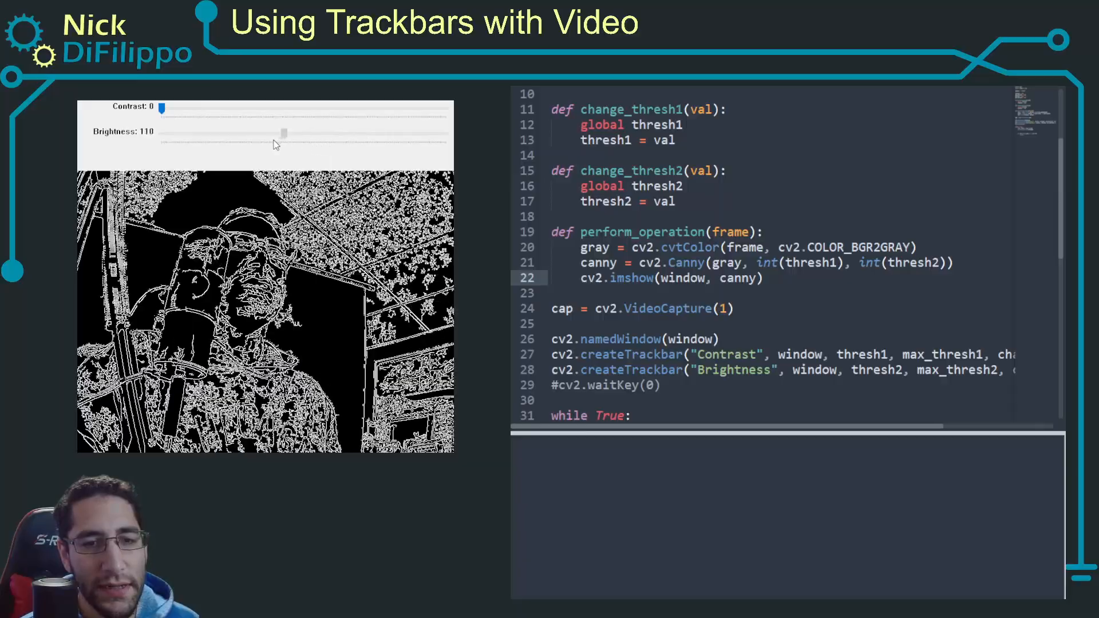
{"action": "left_click_drag", "start_coordinate": [284, 133], "coordinate": [225, 132]}
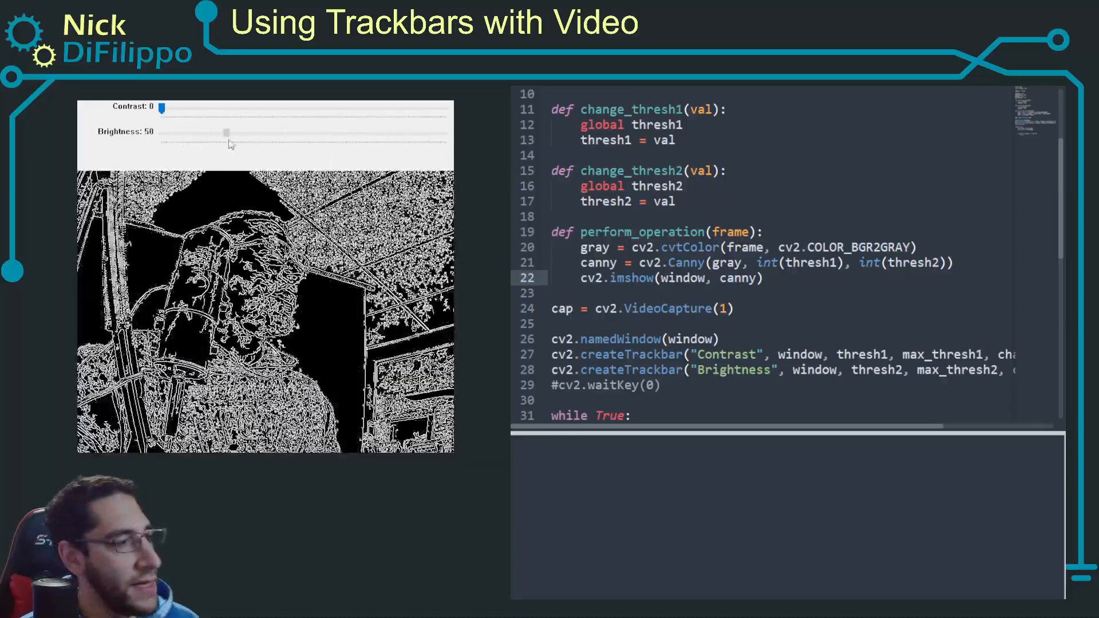
{"action": "left_click_drag", "start_coordinate": [225, 133], "coordinate": [159, 133]}
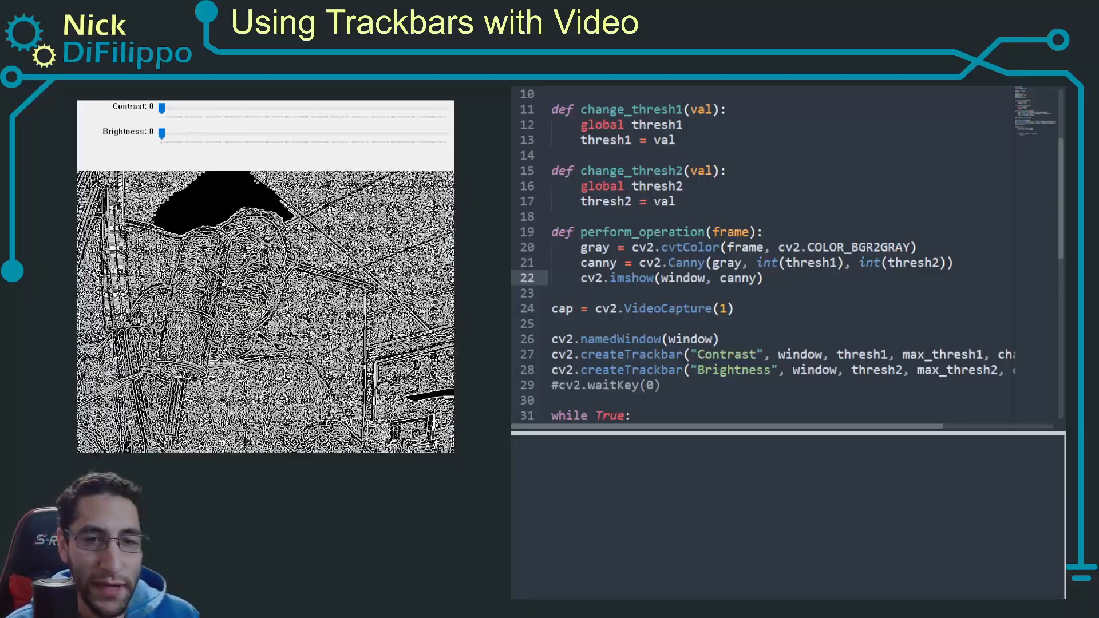
{"action": "left_click_drag", "start_coordinate": [161, 132], "coordinate": [211, 133]}
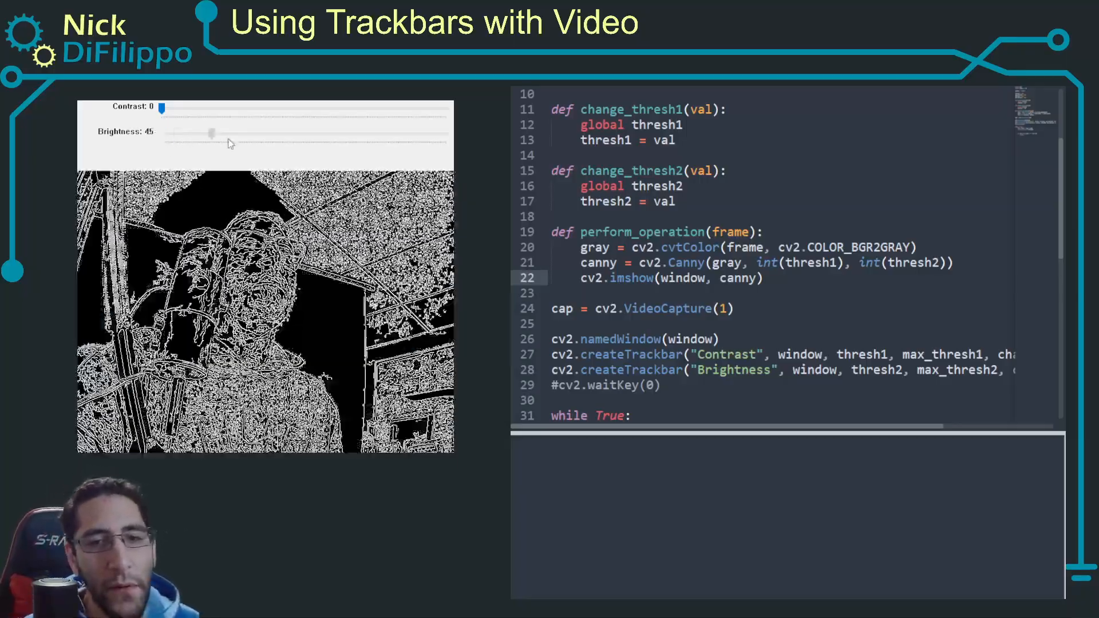
{"action": "left_click_drag", "start_coordinate": [211, 133], "coordinate": [445, 133]}
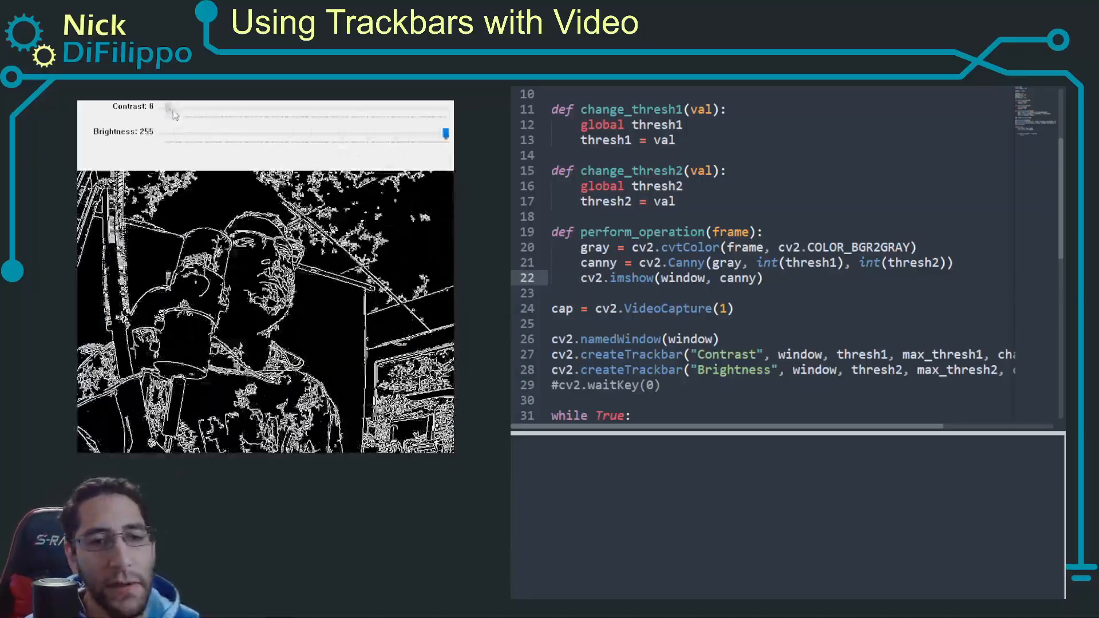
- Settle the live edge view at Contrast 53 and Brightness 181
{"action": "left_click_drag", "start_coordinate": [168, 112], "coordinate": [427, 110]}
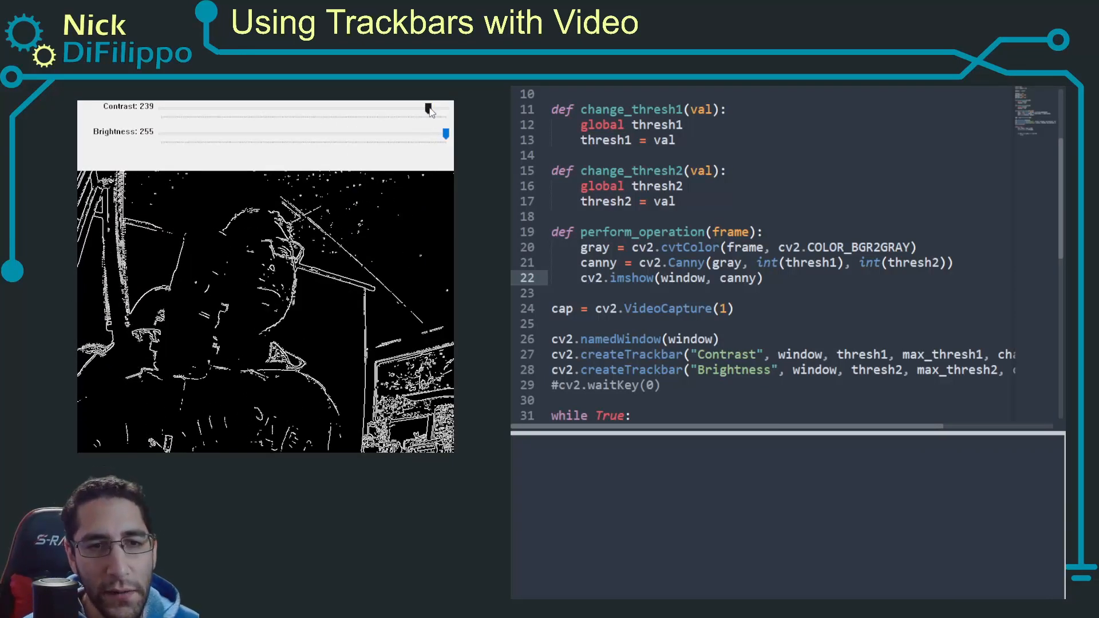
{"action": "left_click_drag", "start_coordinate": [427, 110], "coordinate": [261, 110]}
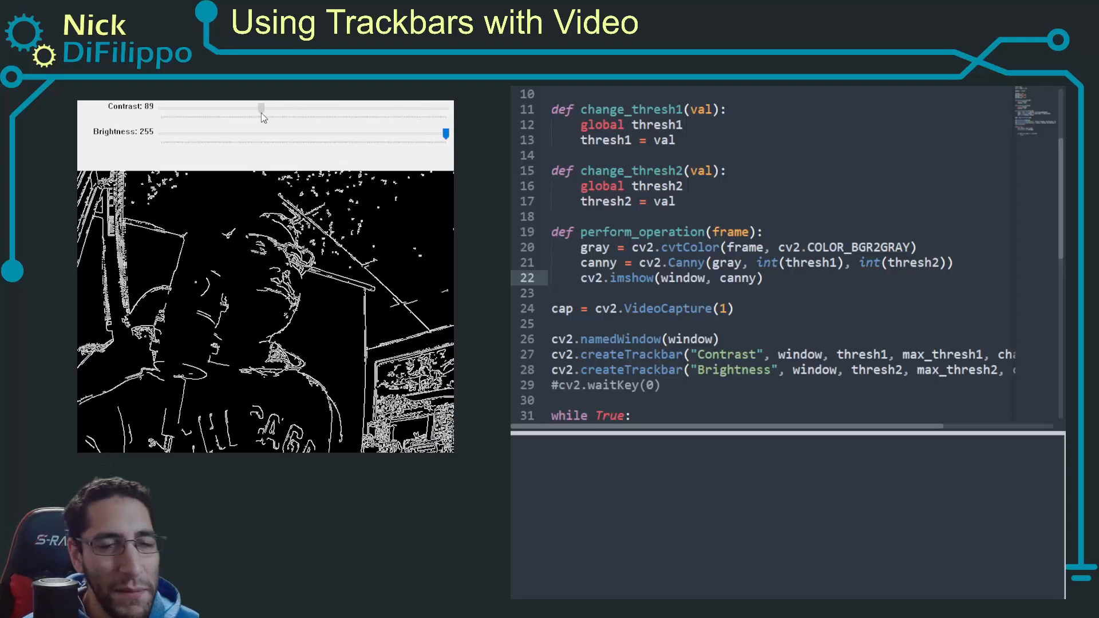
{"action": "left_click_drag", "start_coordinate": [261, 110], "coordinate": [230, 110]}
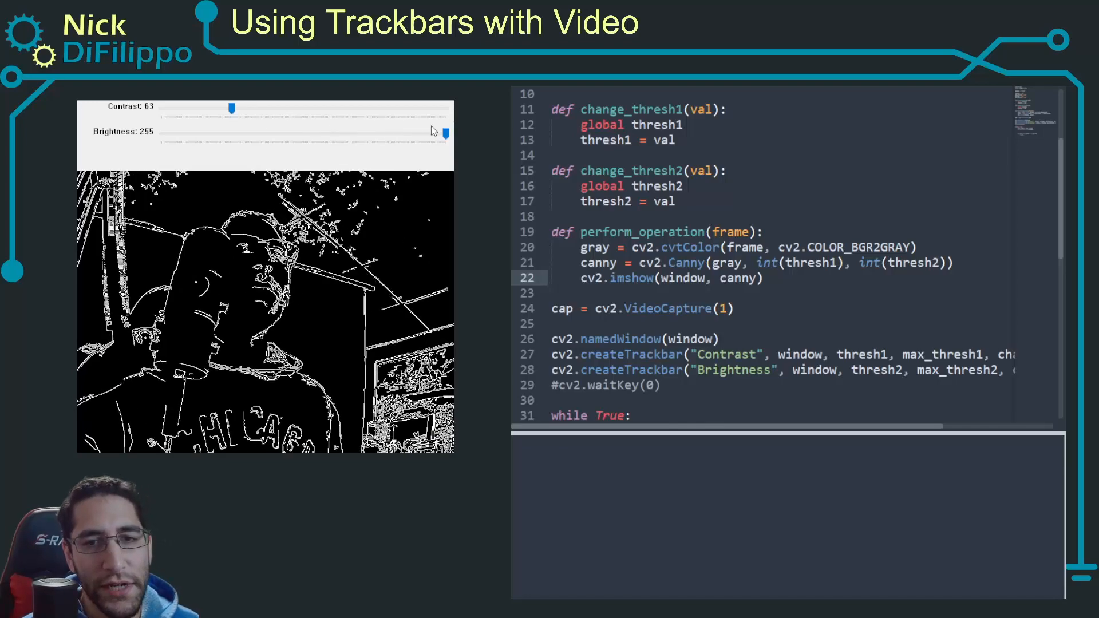
{"action": "left_click_drag", "start_coordinate": [446, 134], "coordinate": [379, 134]}
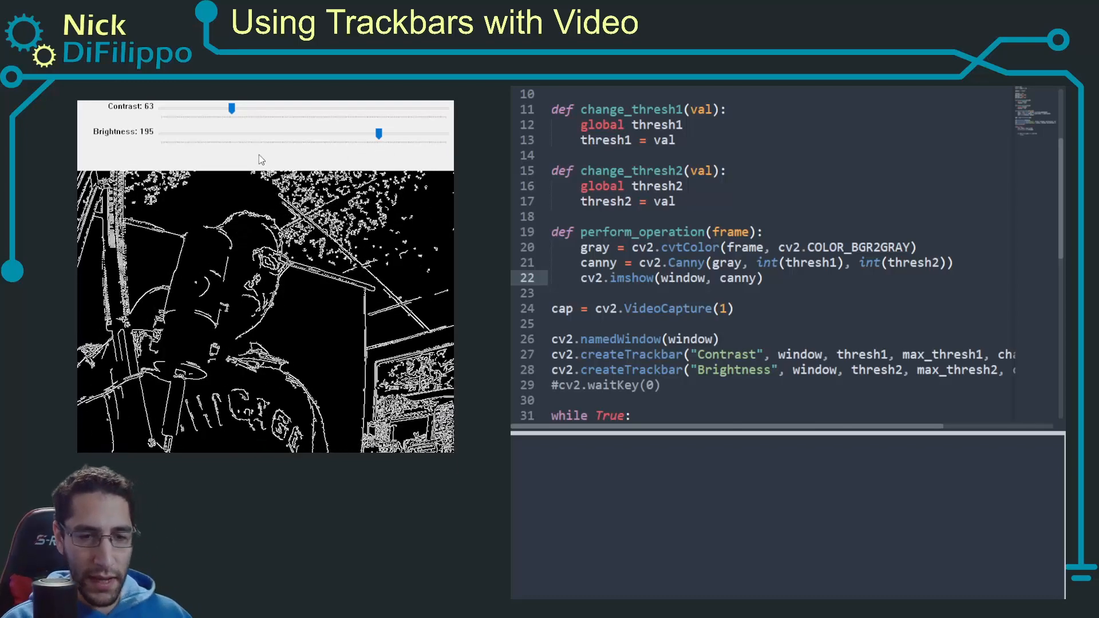
{"action": "left_click_drag", "start_coordinate": [232, 108], "coordinate": [232, 111]}
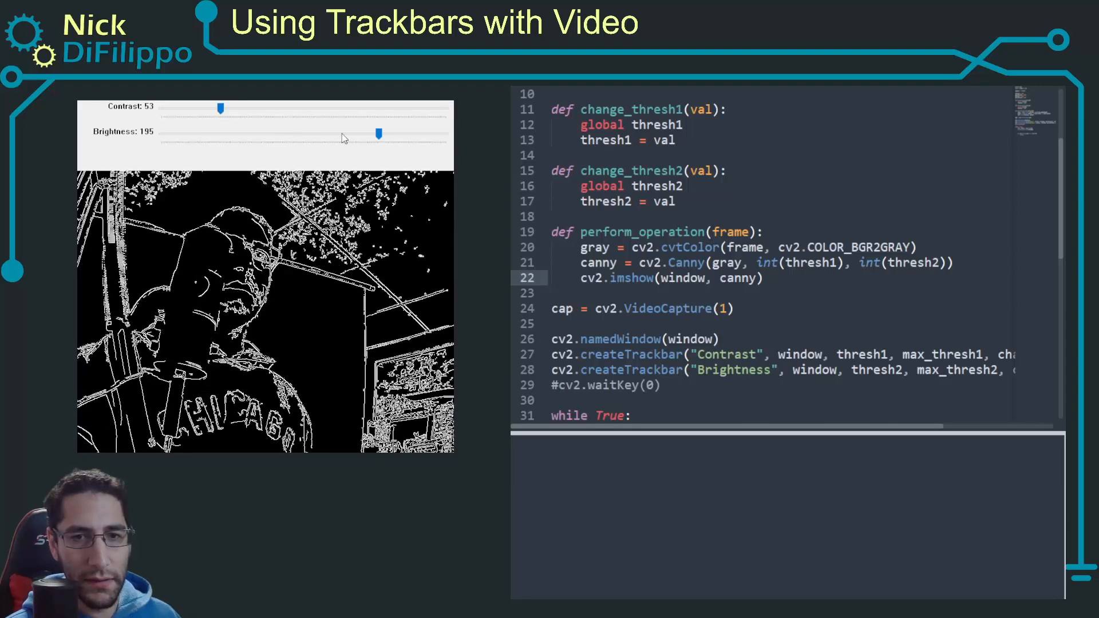
{"action": "left_click_drag", "start_coordinate": [379, 134], "coordinate": [357, 134]}
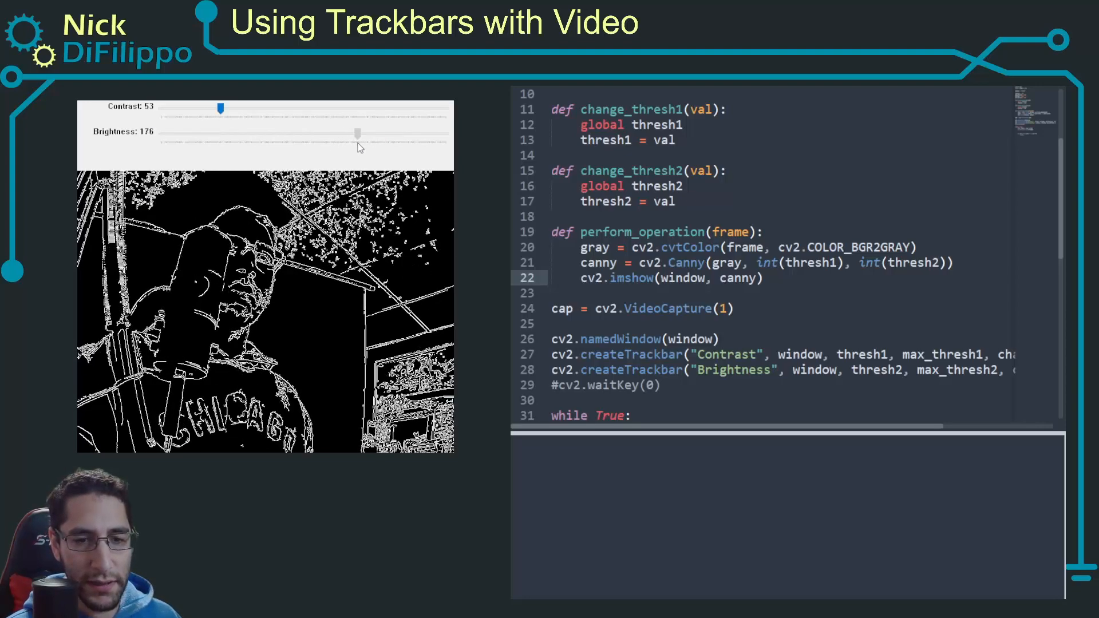
{"action": "left_click_drag", "start_coordinate": [358, 132], "coordinate": [363, 133]}
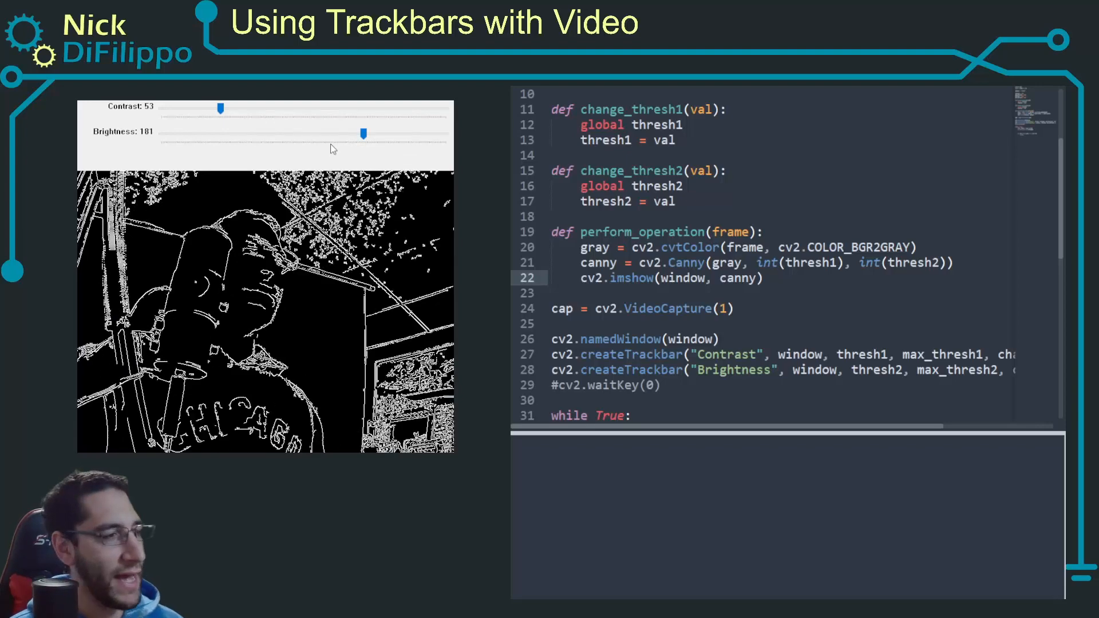